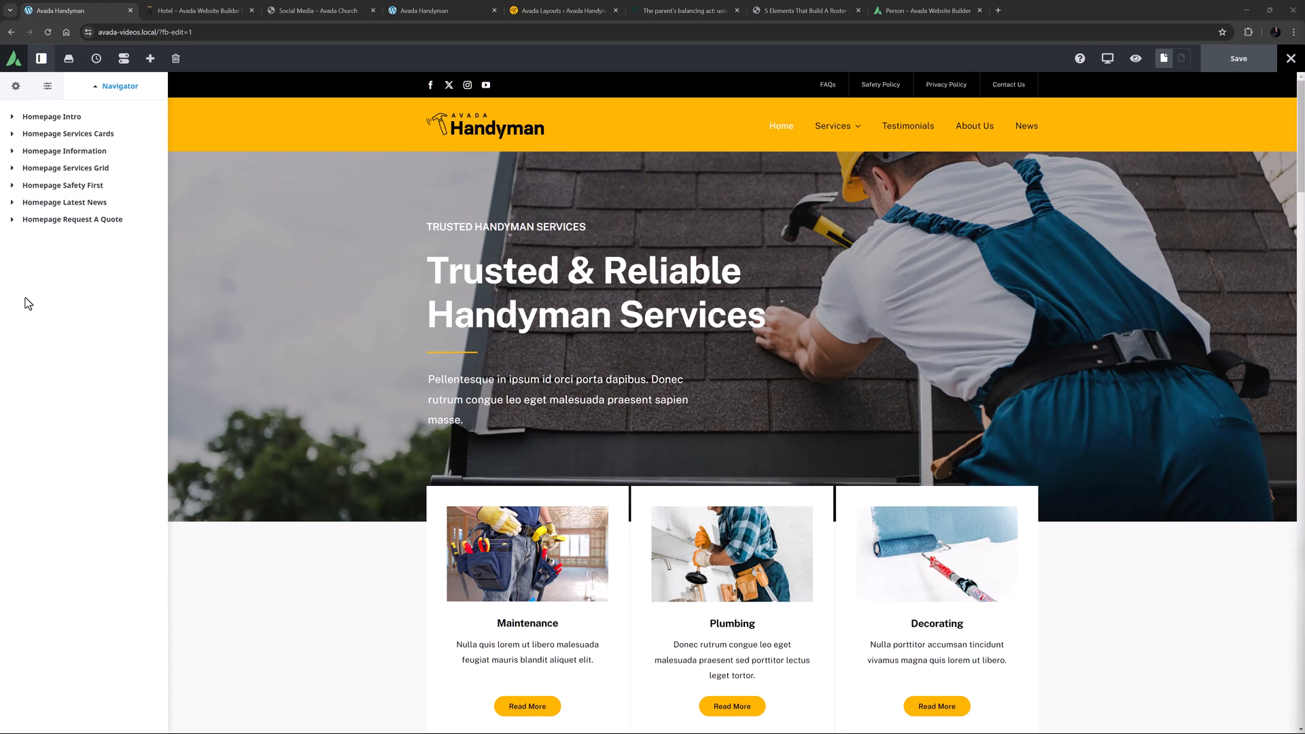
mouse_move(36, 289)
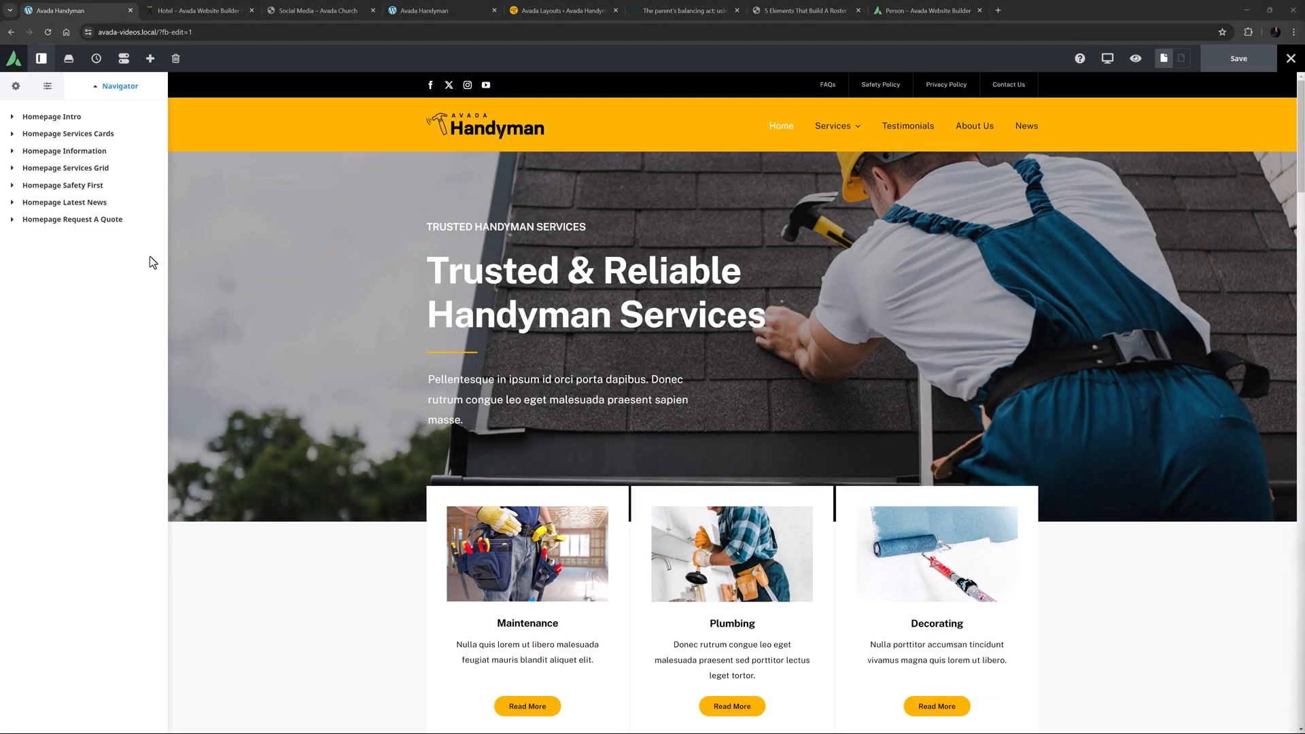
mouse_move(732, 114)
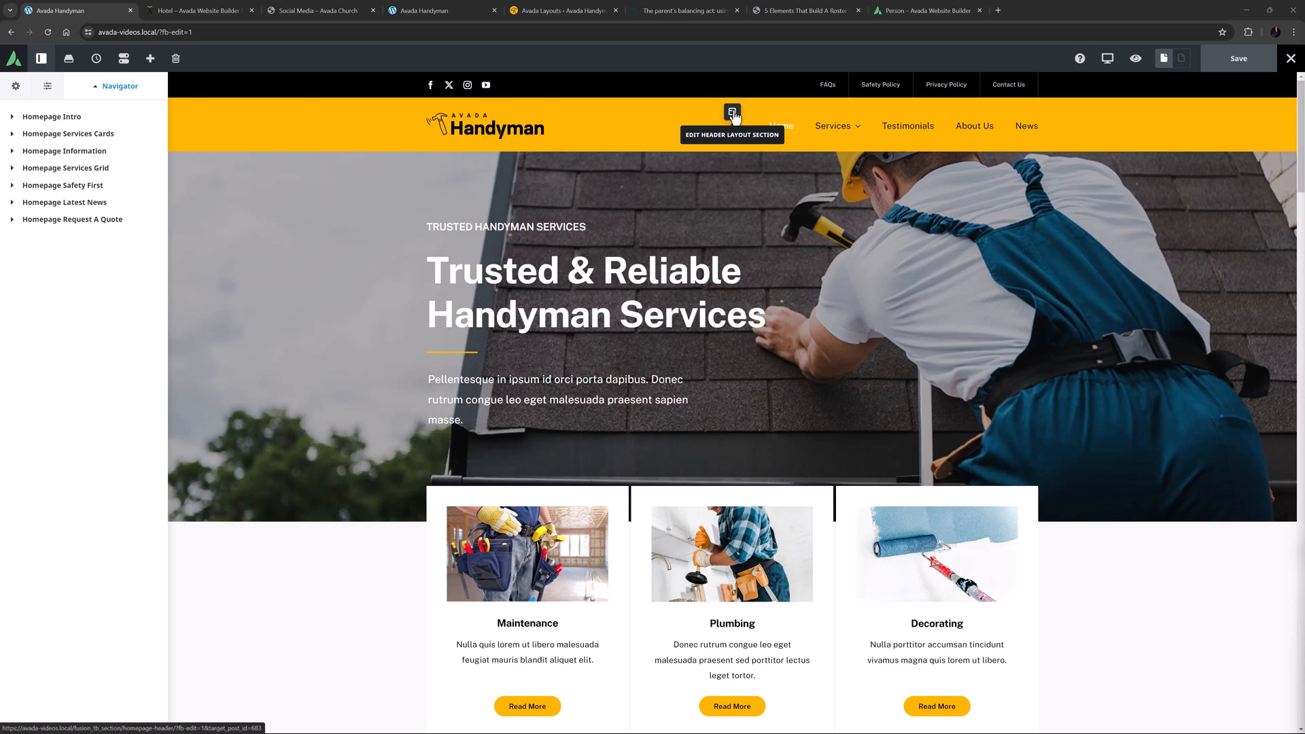
mouse_move(140, 278)
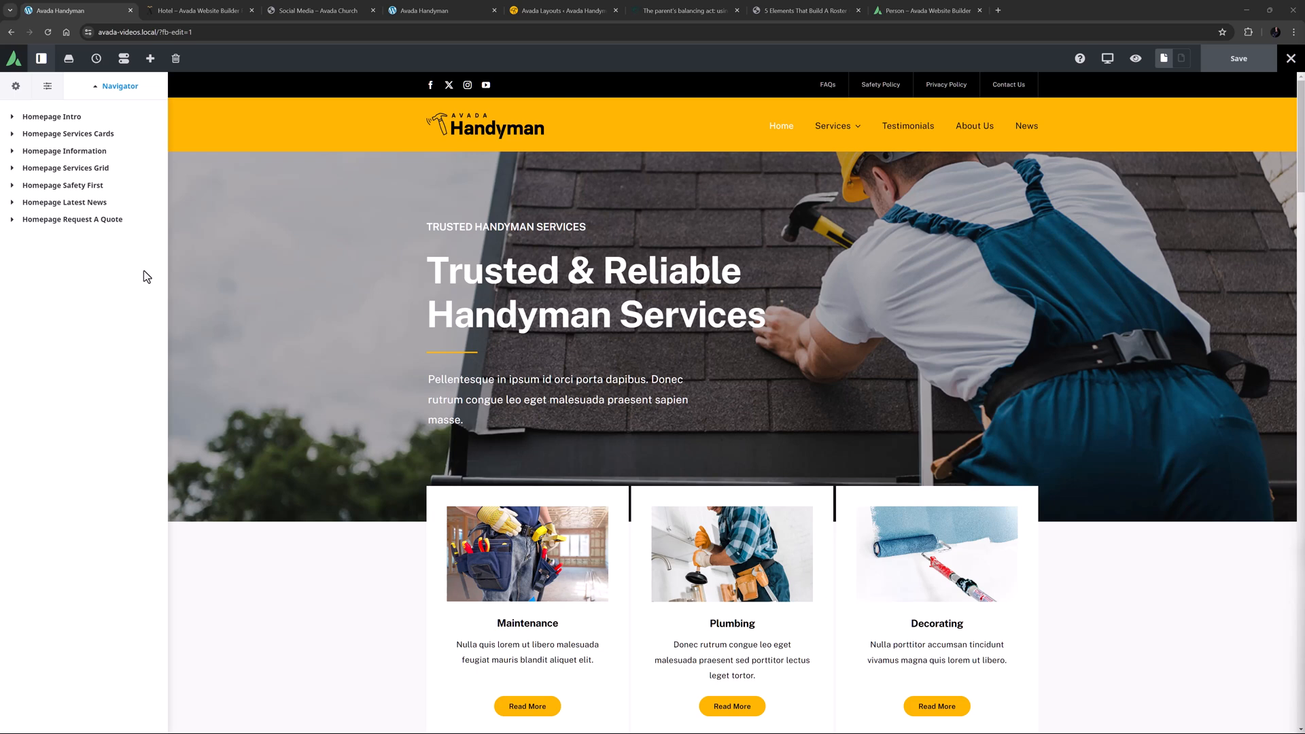
- Browse the Hotel demo's social icons, then open the church site's Social Media page
scroll("down", 3)
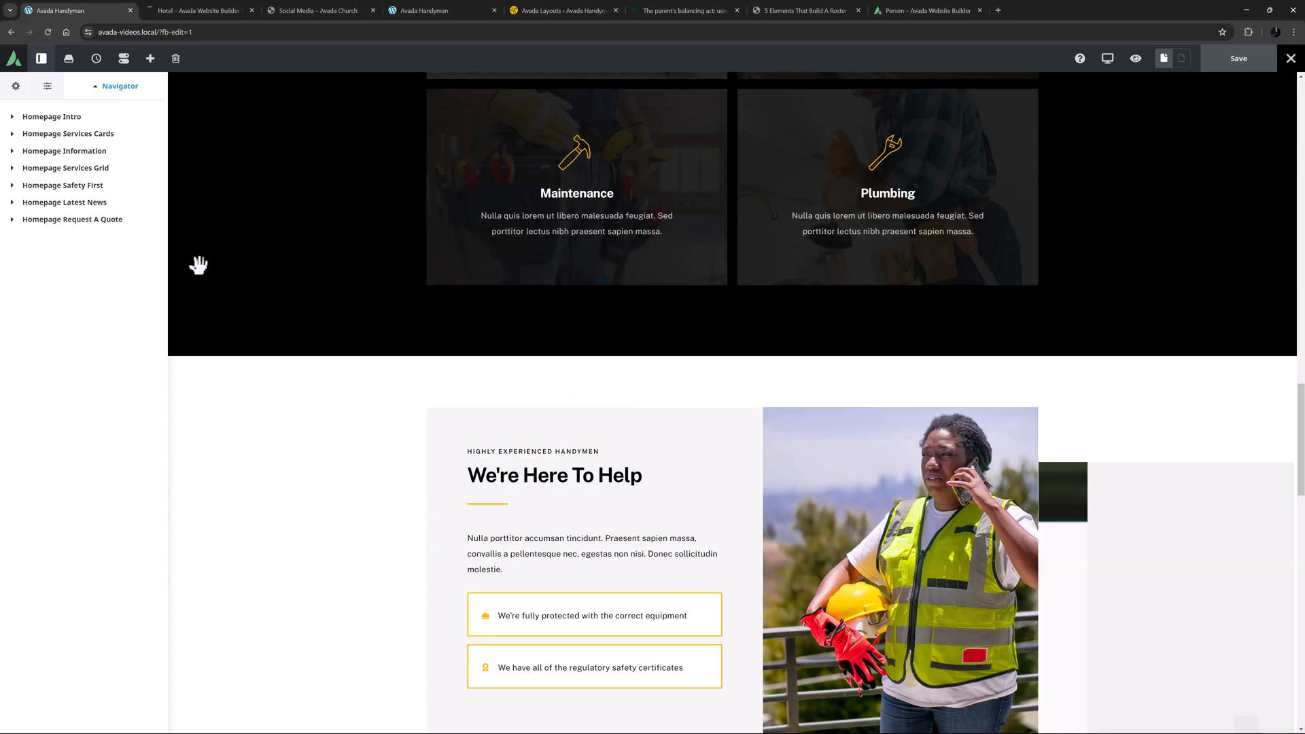
scroll("down", 3)
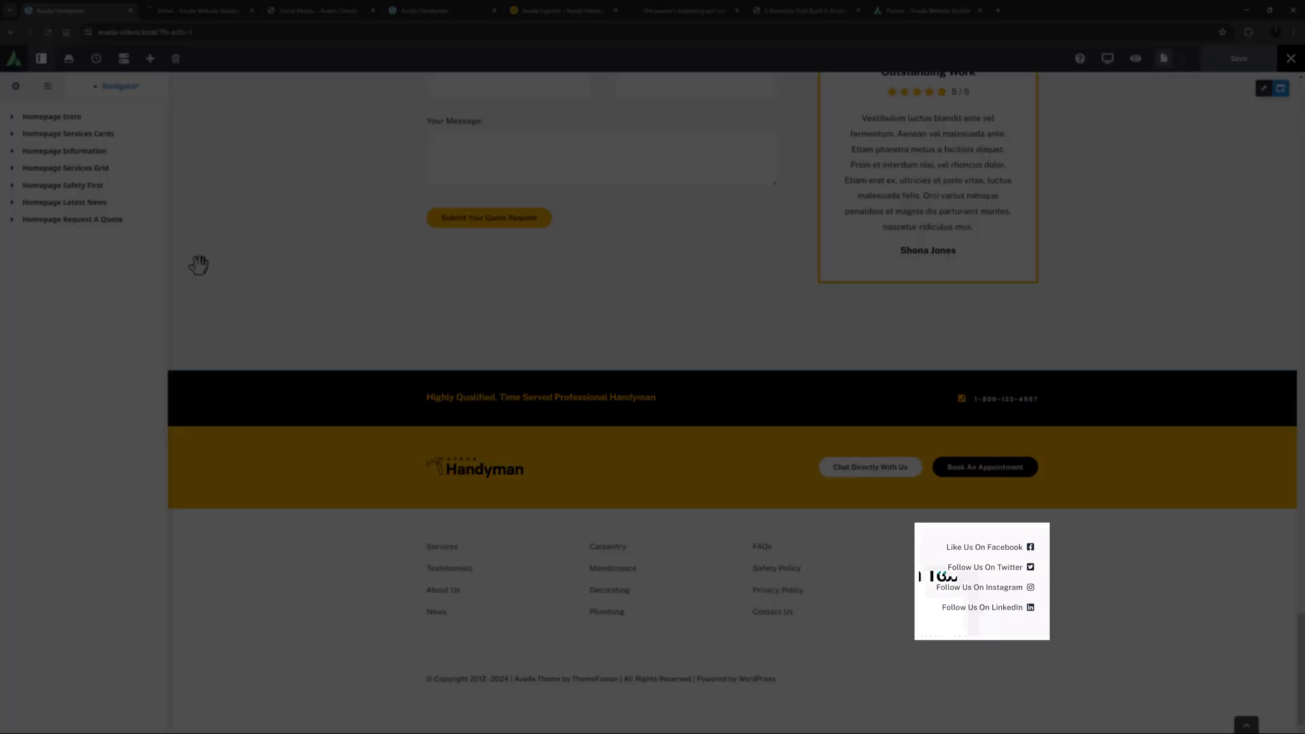
scroll("up", 3)
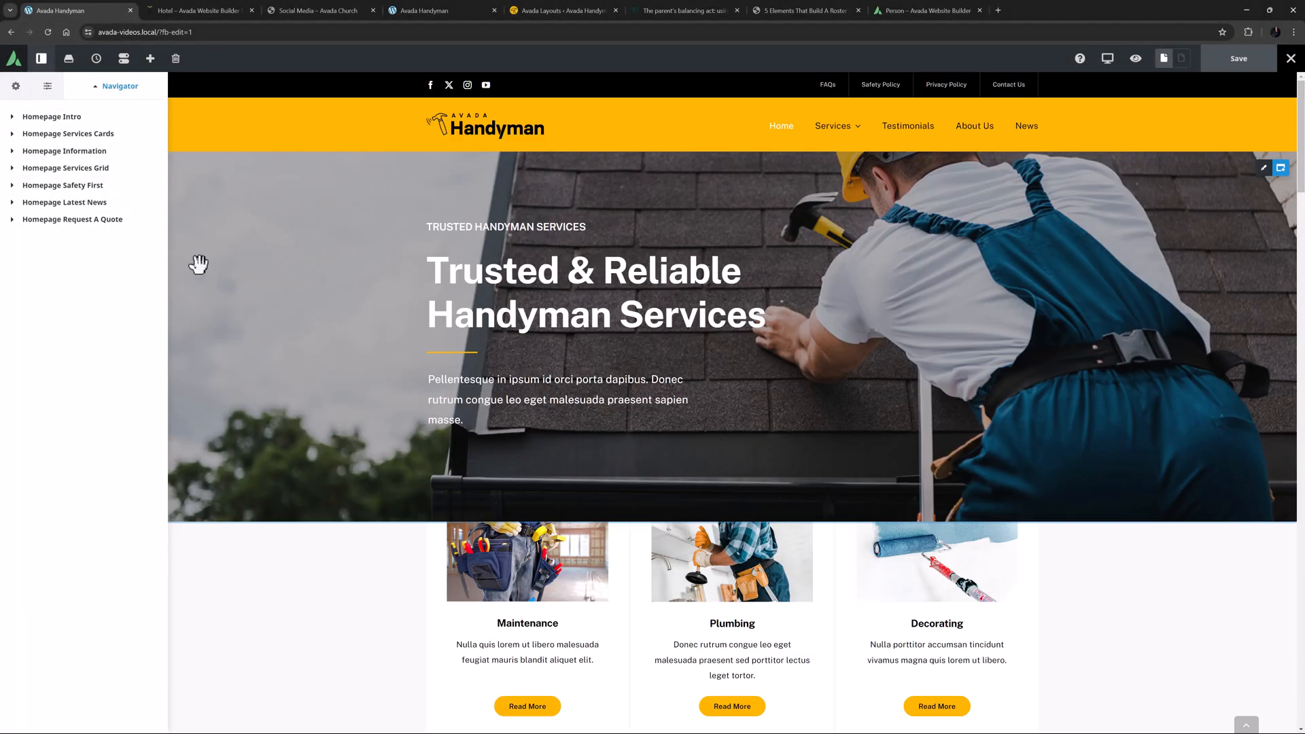
left_click(200, 10)
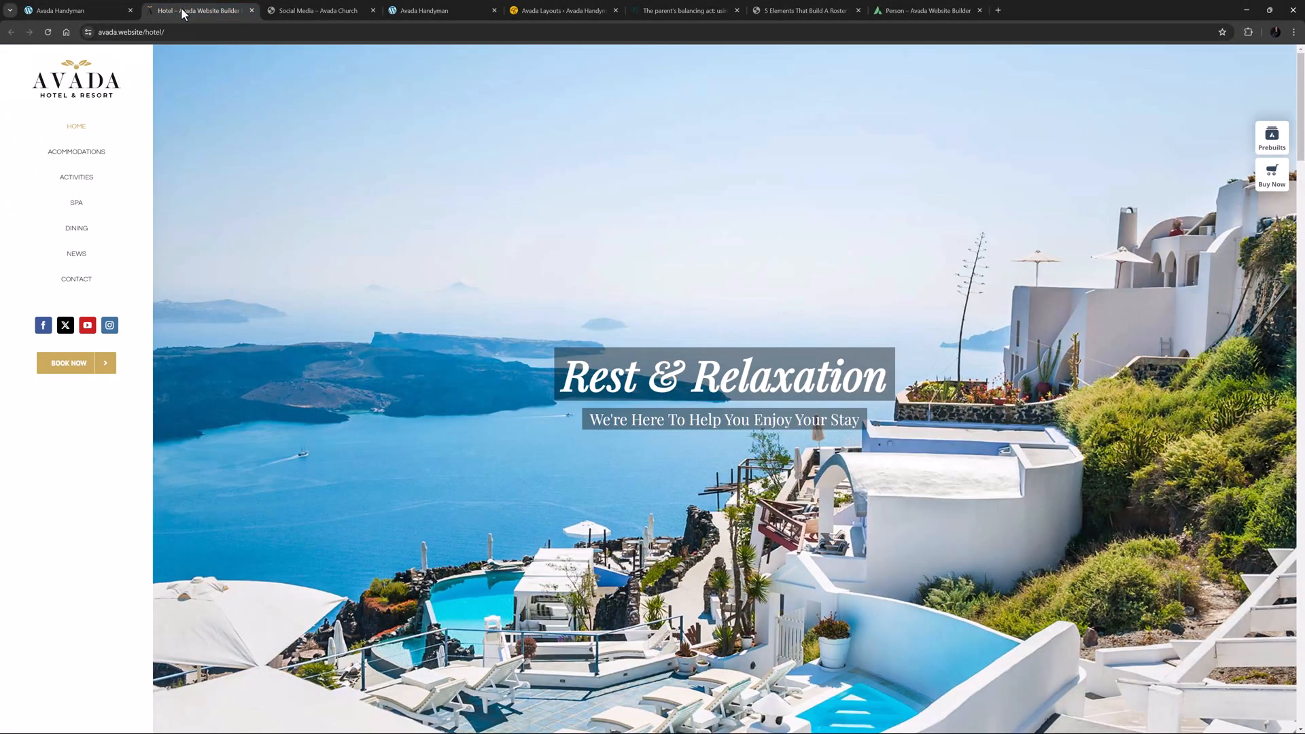
mouse_move(184, 75)
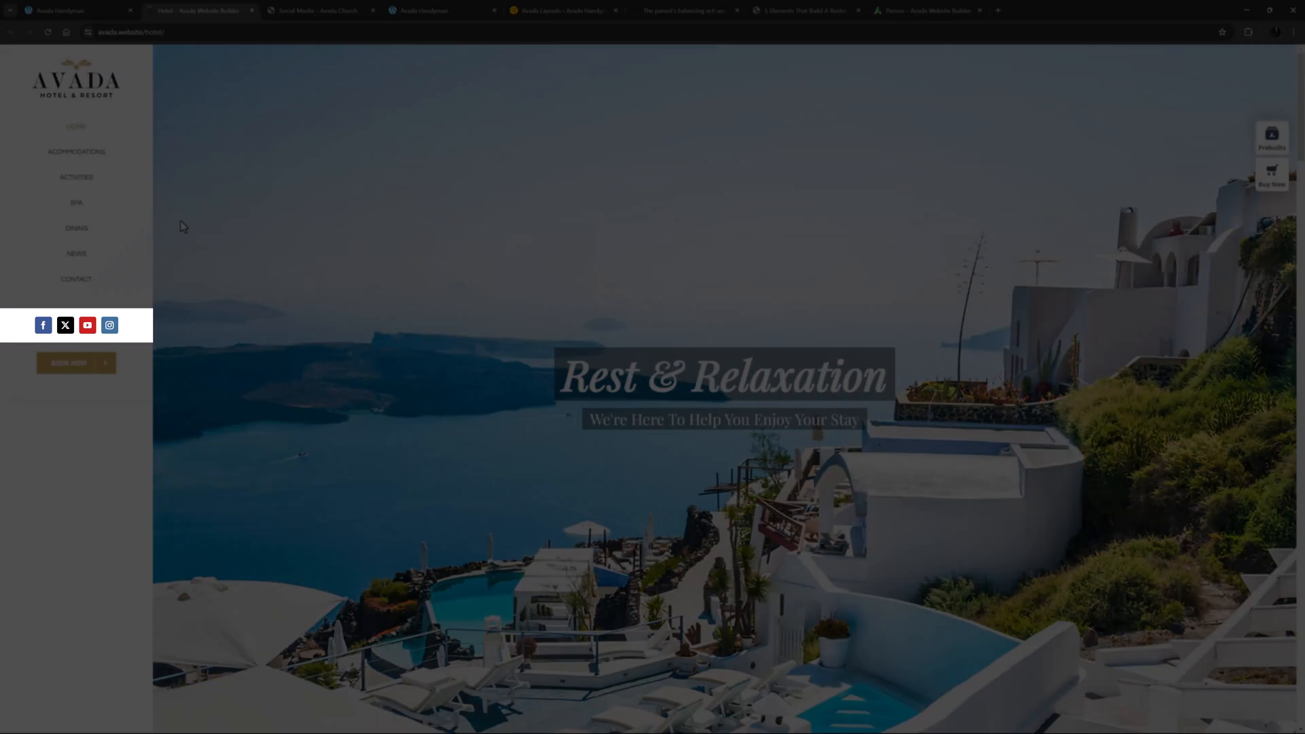
scroll("down", 3)
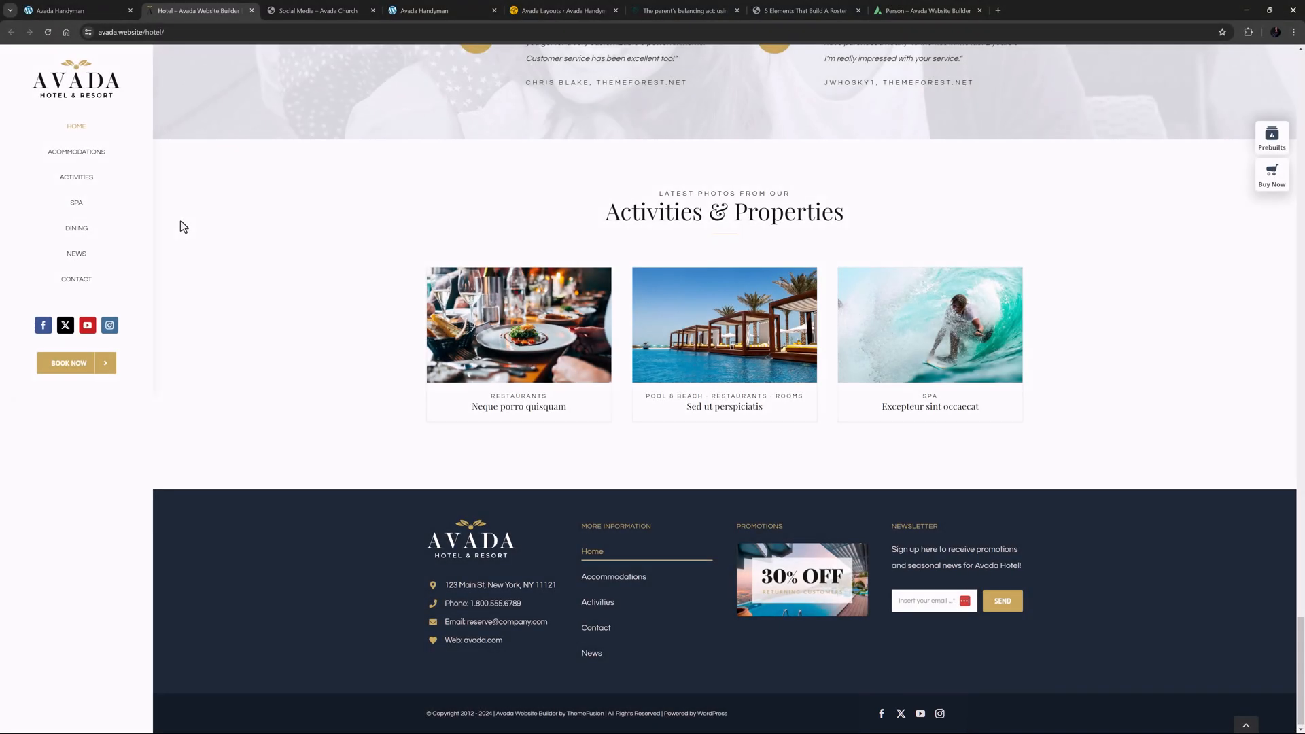
scroll("up", 3)
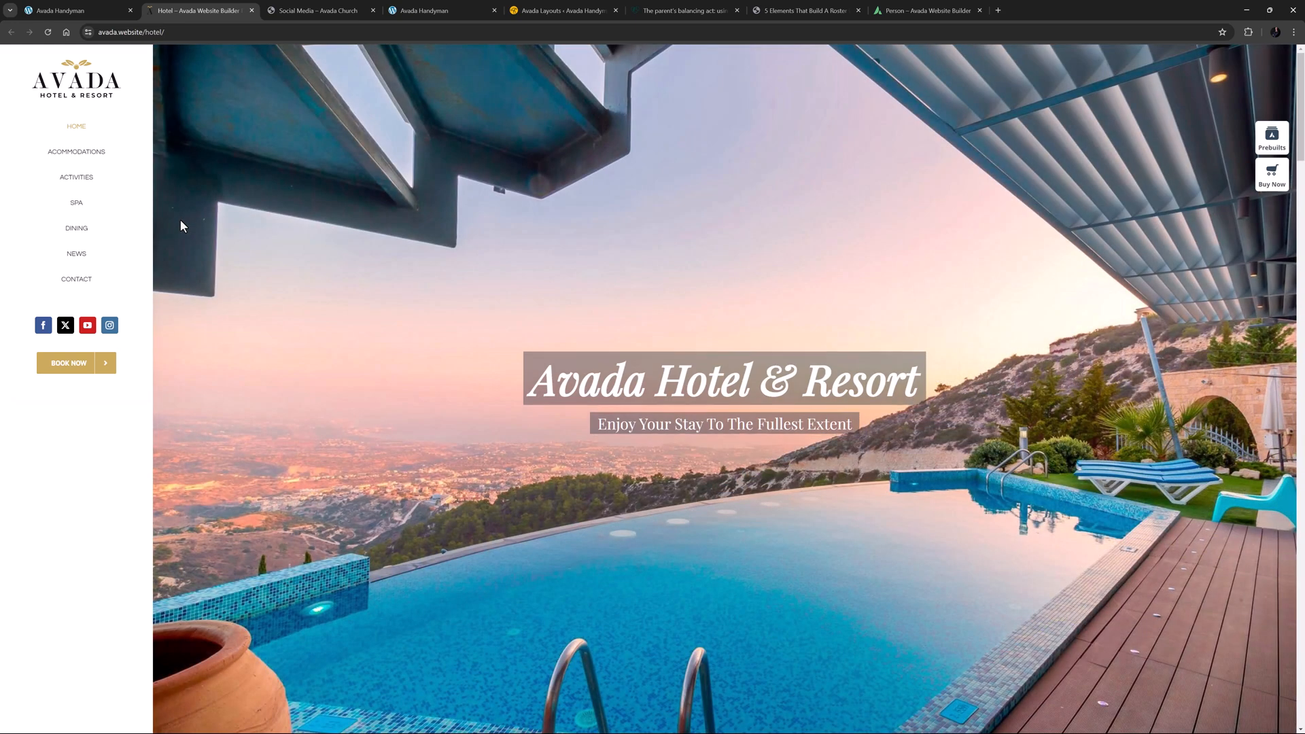
left_click(321, 10)
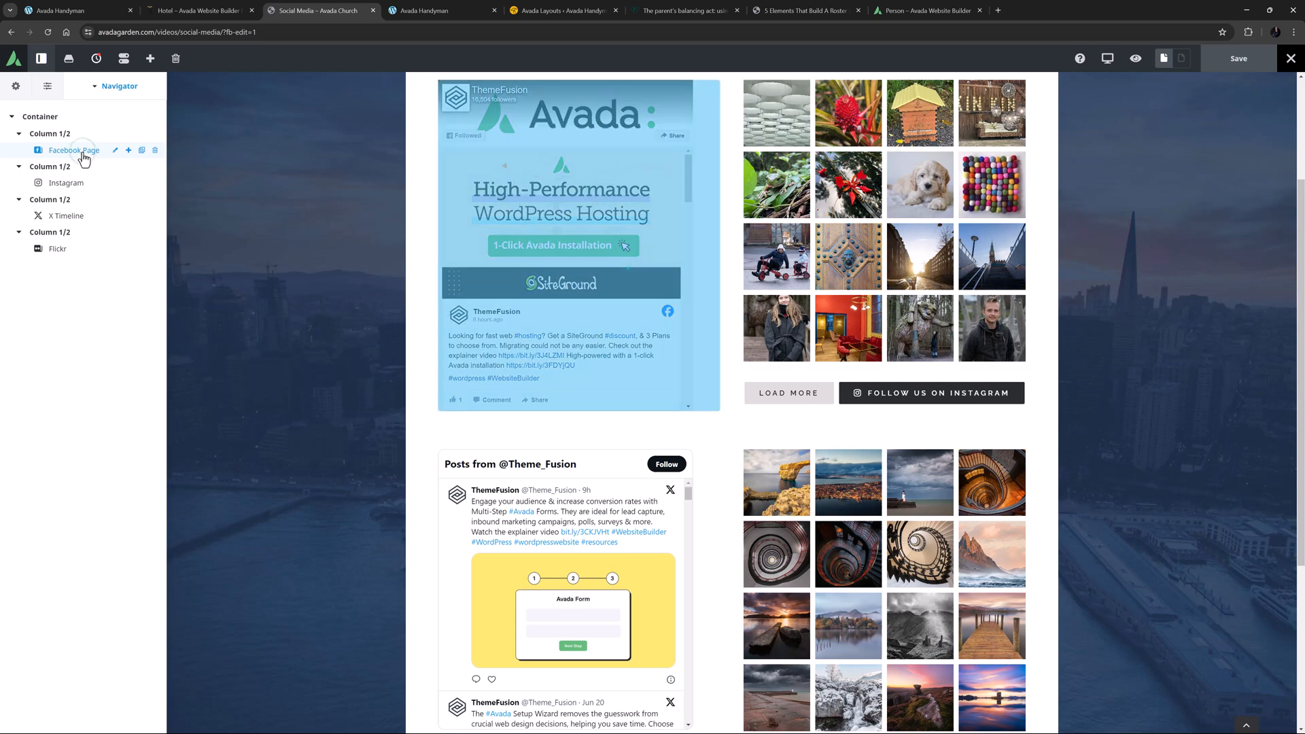
- Select the Facebook Page feed element, then return to the Handyman homepage
left_click(65, 183)
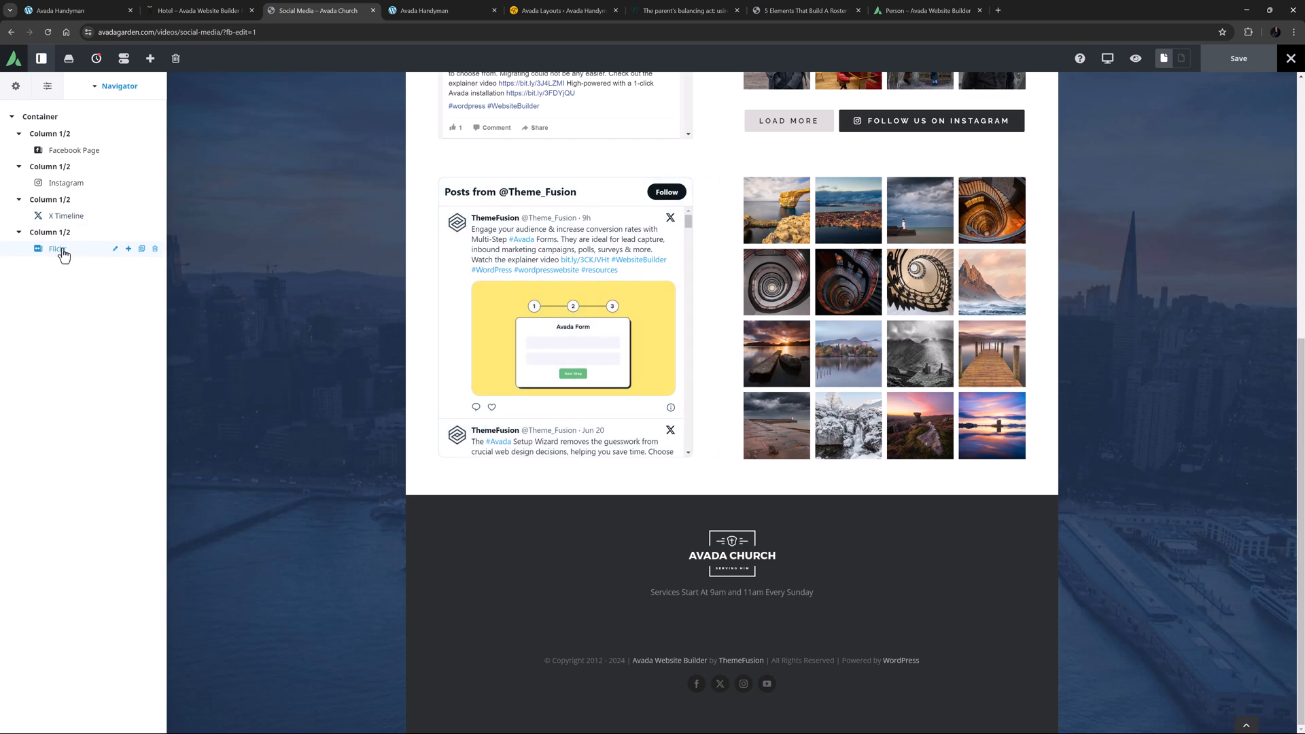
mouse_move(76, 337)
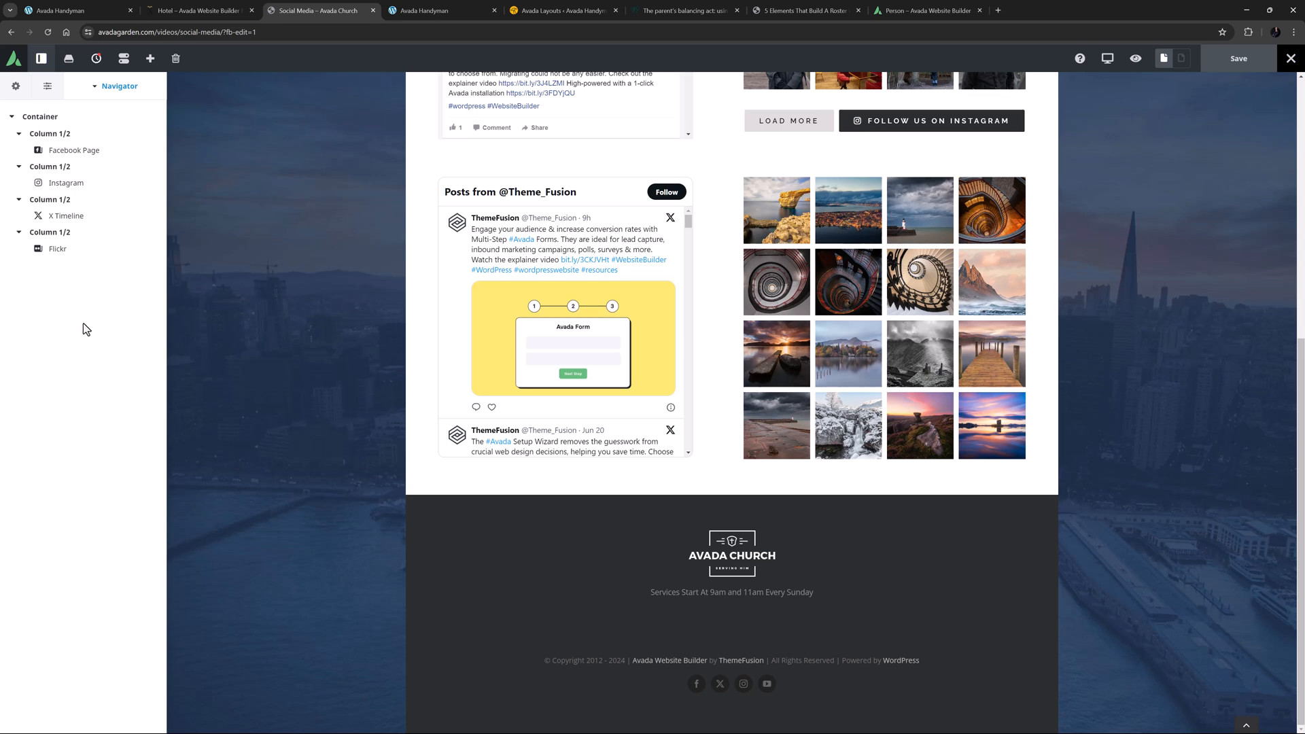
mouse_move(289, 124)
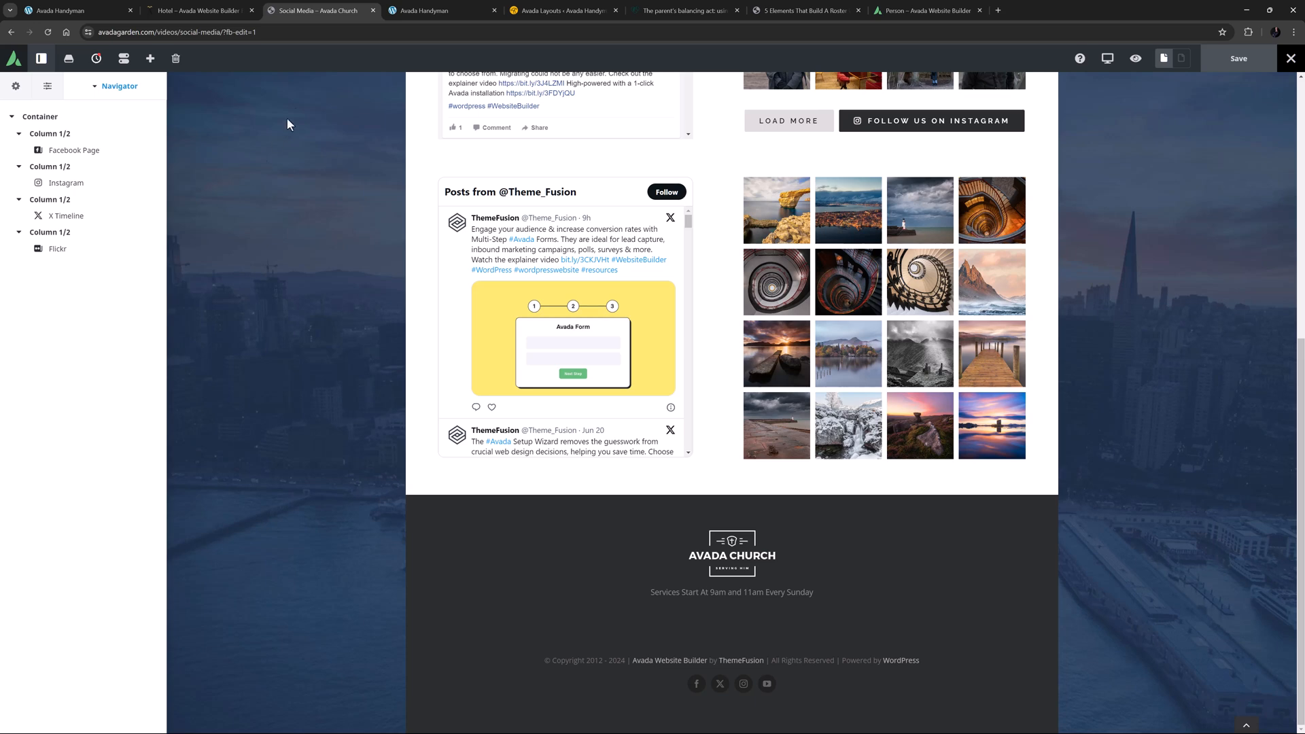
left_click(437, 10)
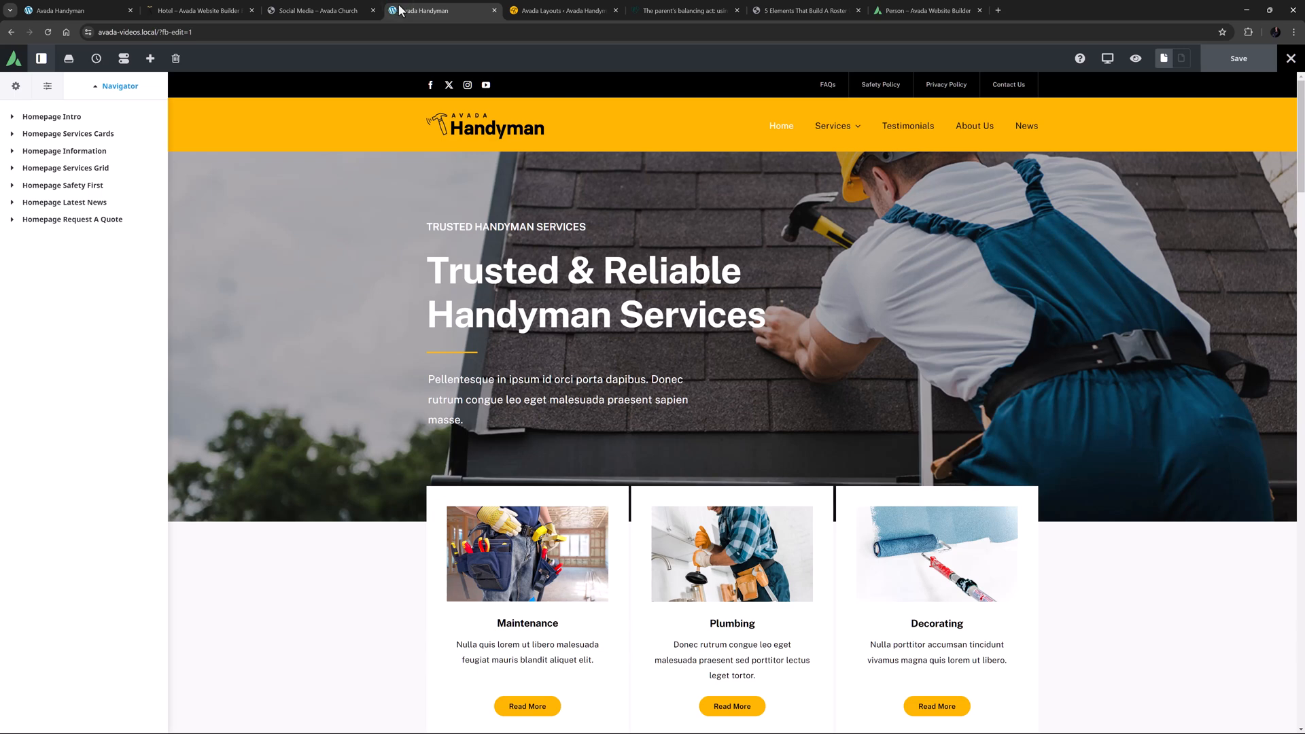
- View the global Social Media options, then edit the Custom Blog Content layout section
left_click(15, 86)
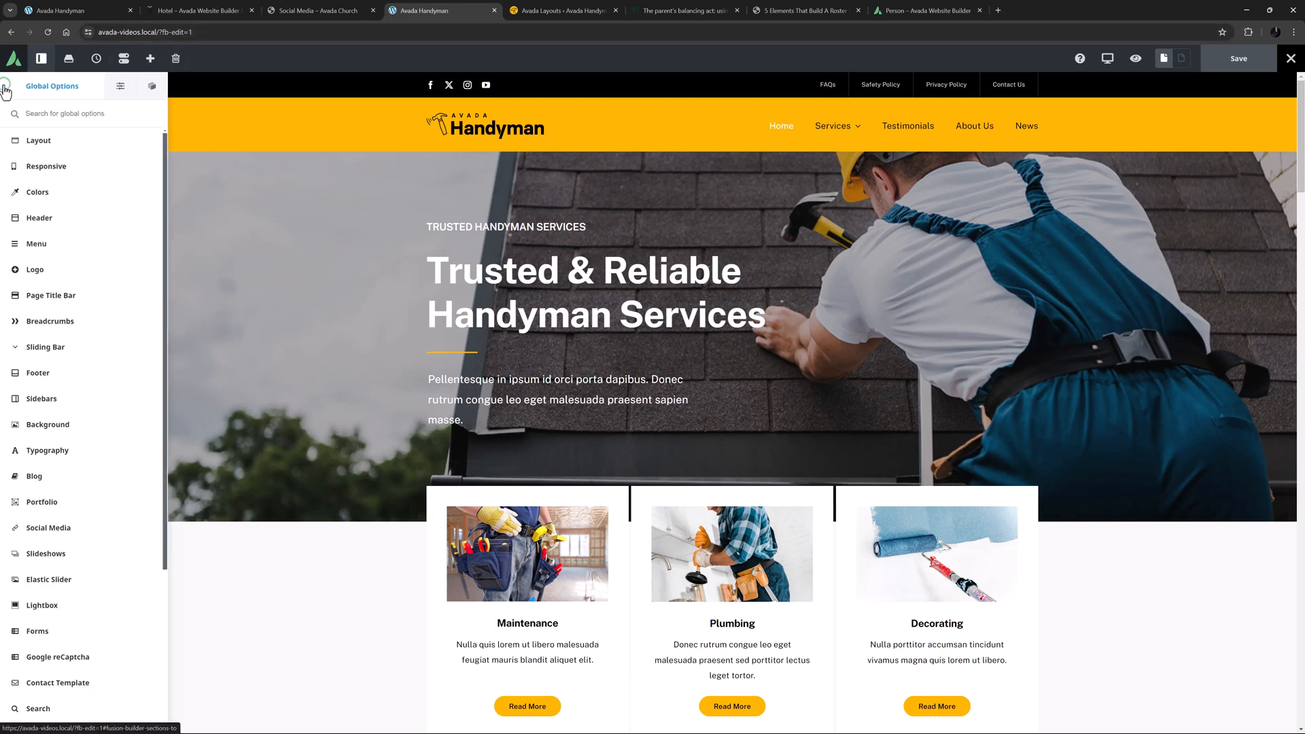
left_click(48, 527)
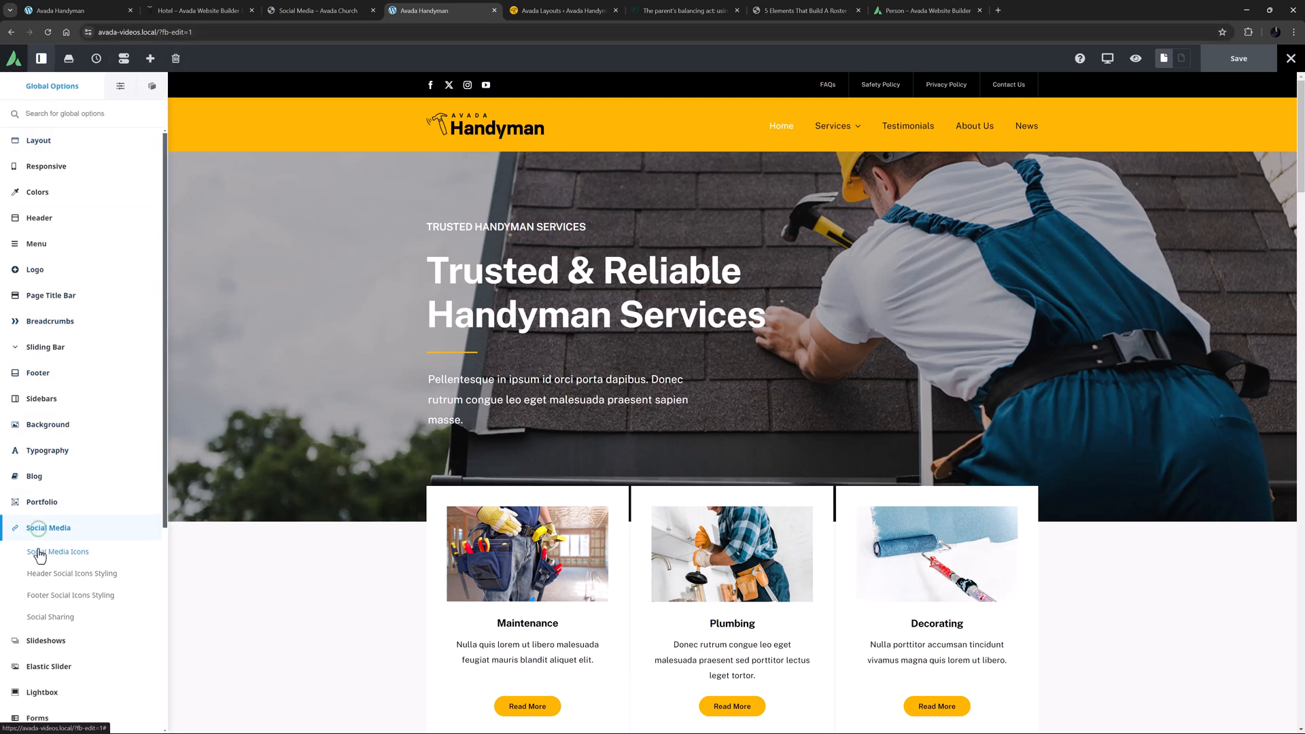
left_click(49, 617)
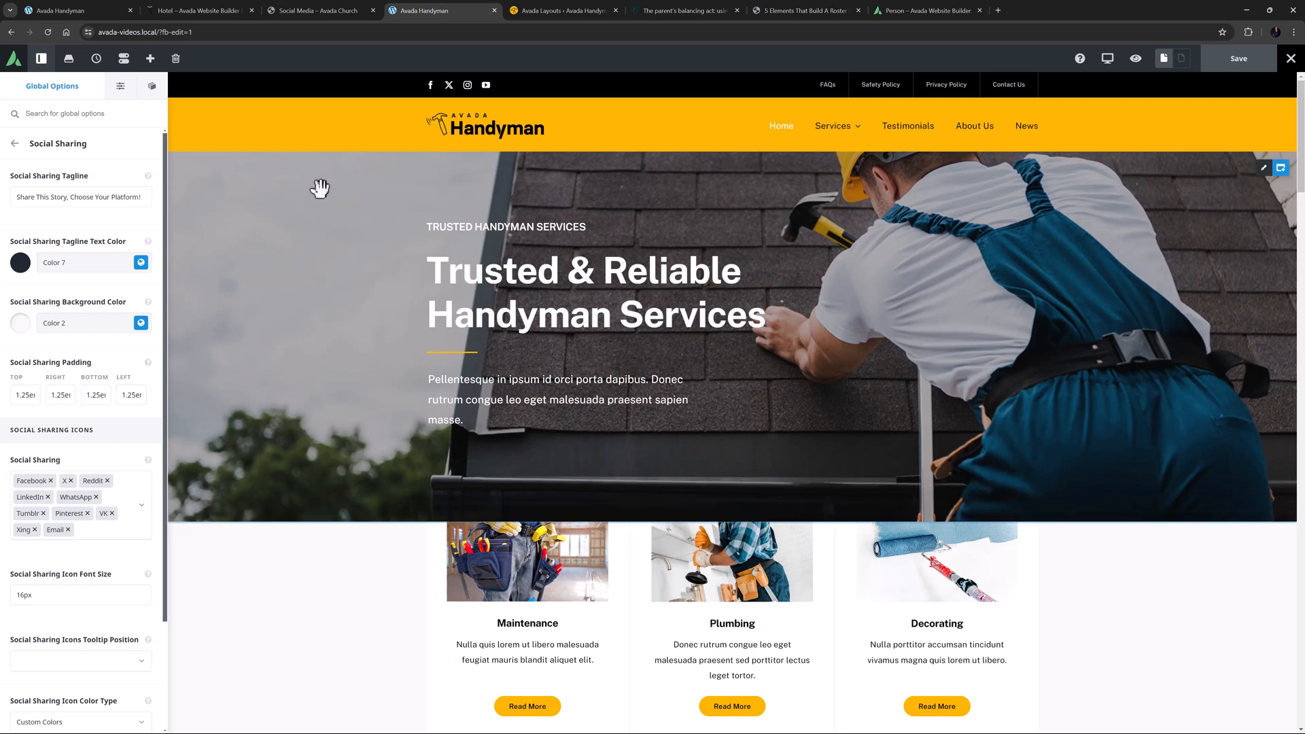
left_click(565, 10)
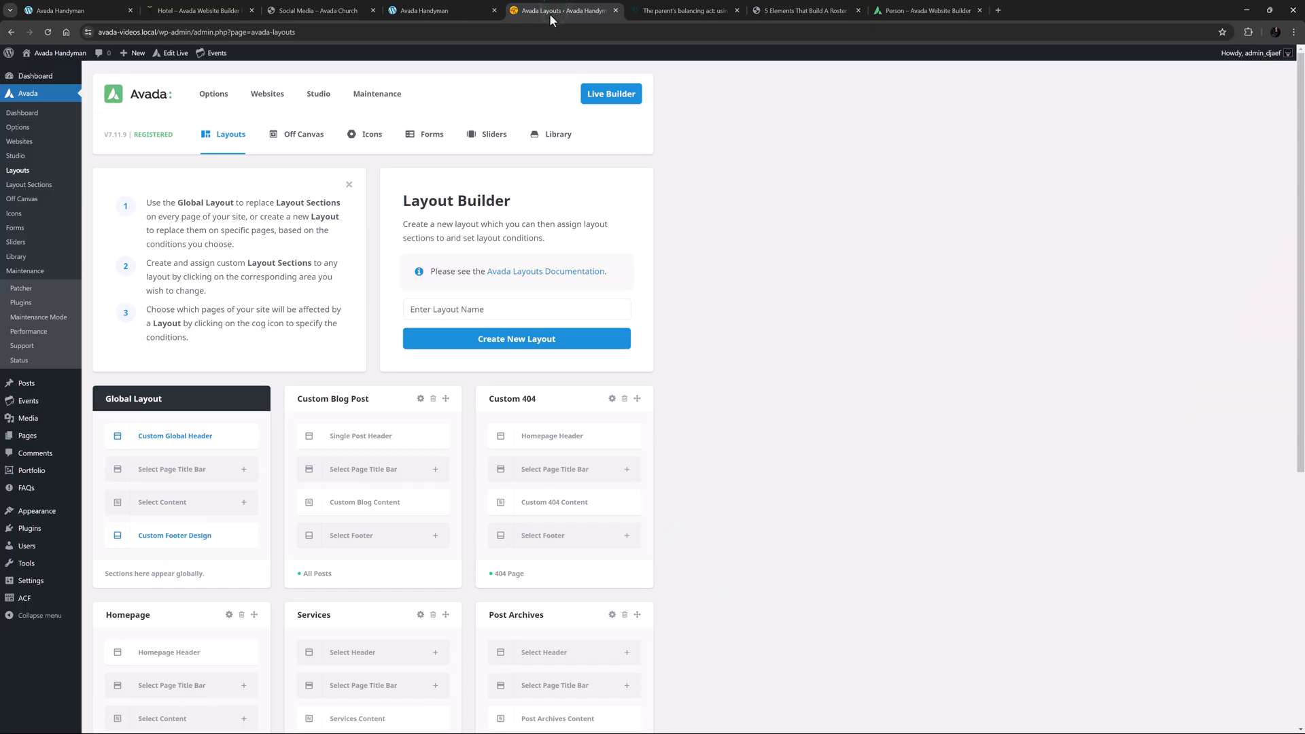
left_click(364, 502)
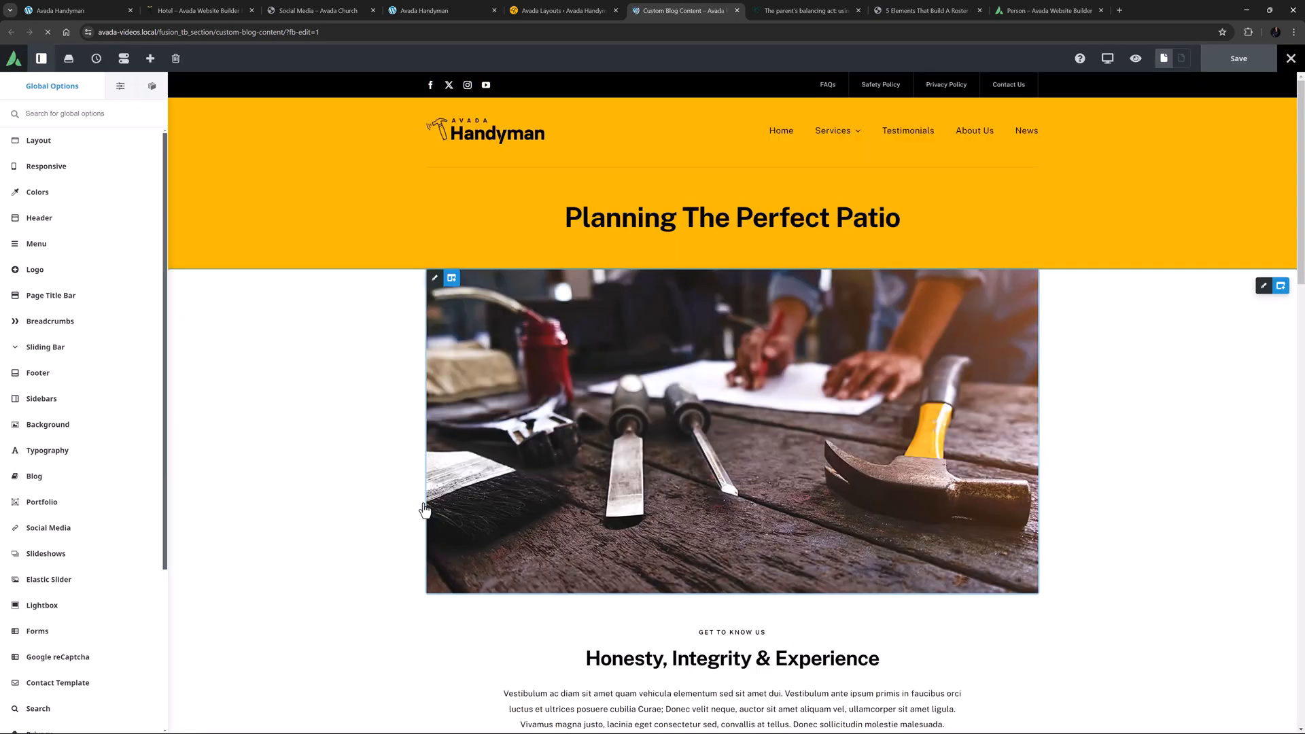
- Make the sharing box tagline text Color 1 and its background Color 4
scroll("down", 3)
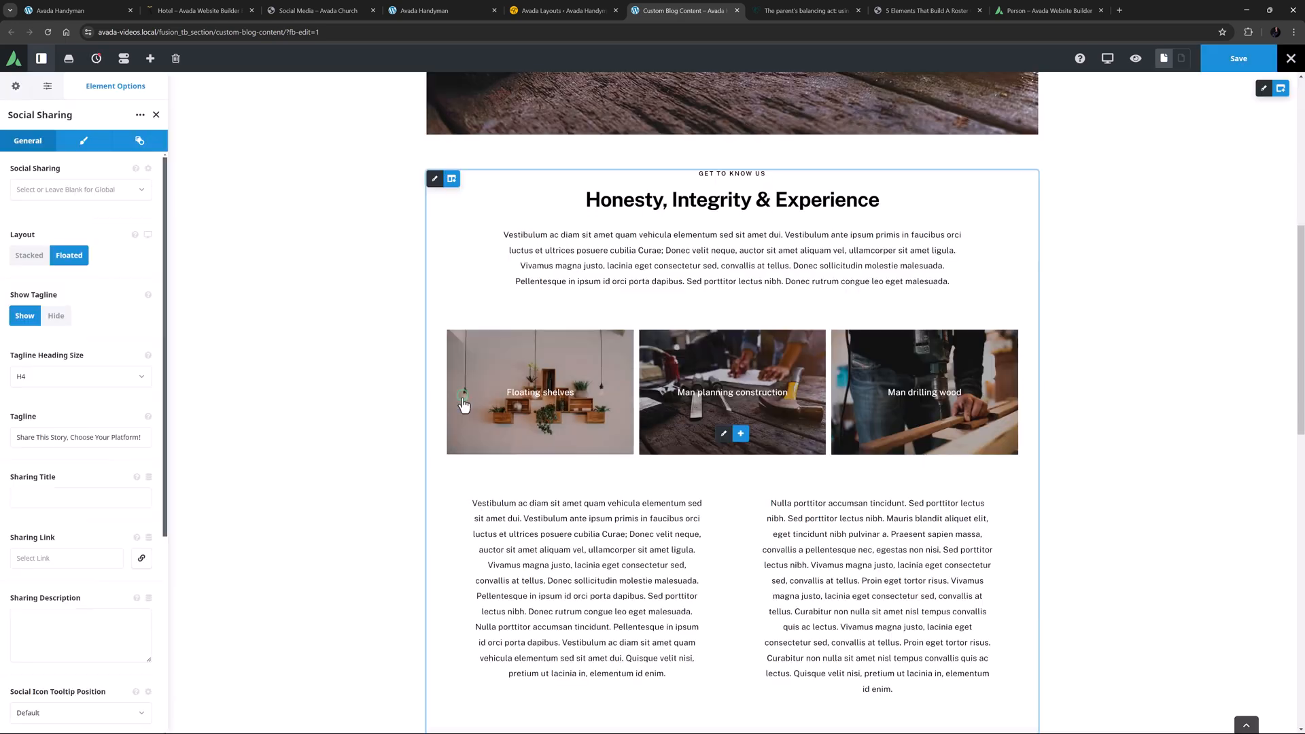
scroll("down", 3)
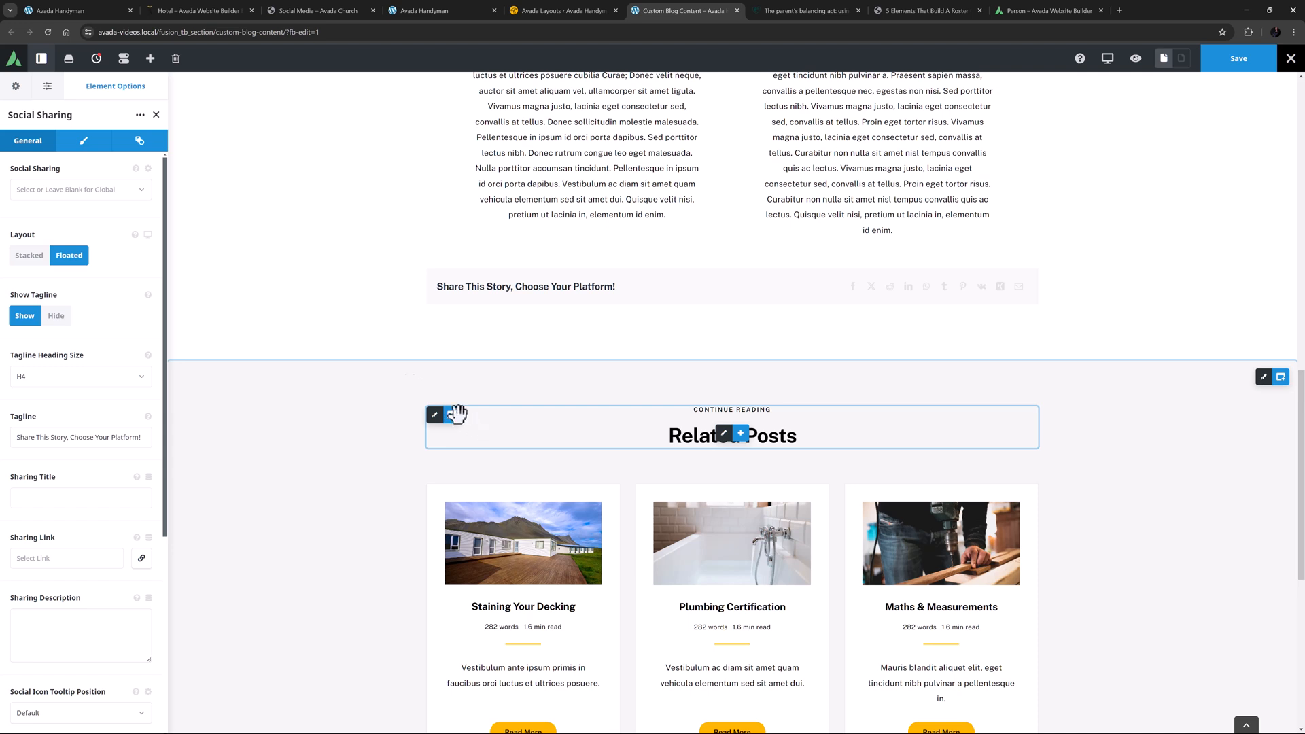
left_click(83, 140)
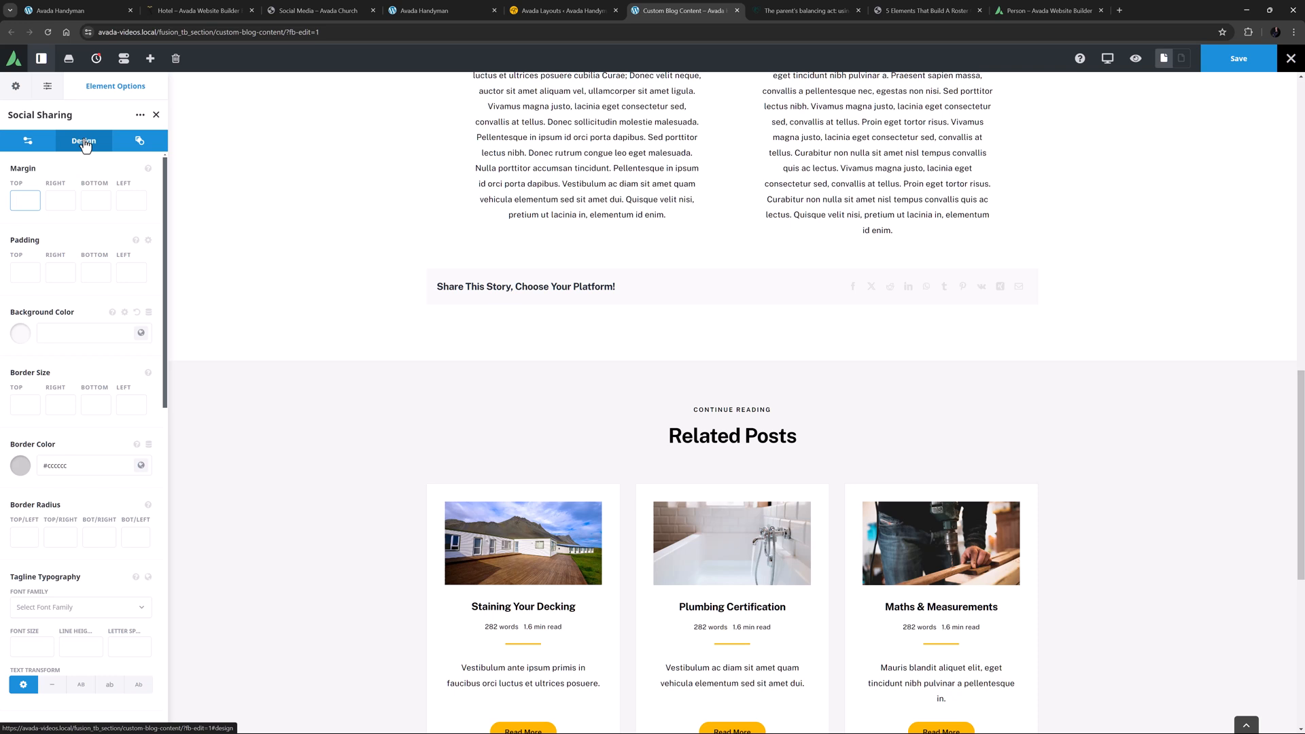
left_click(26, 201)
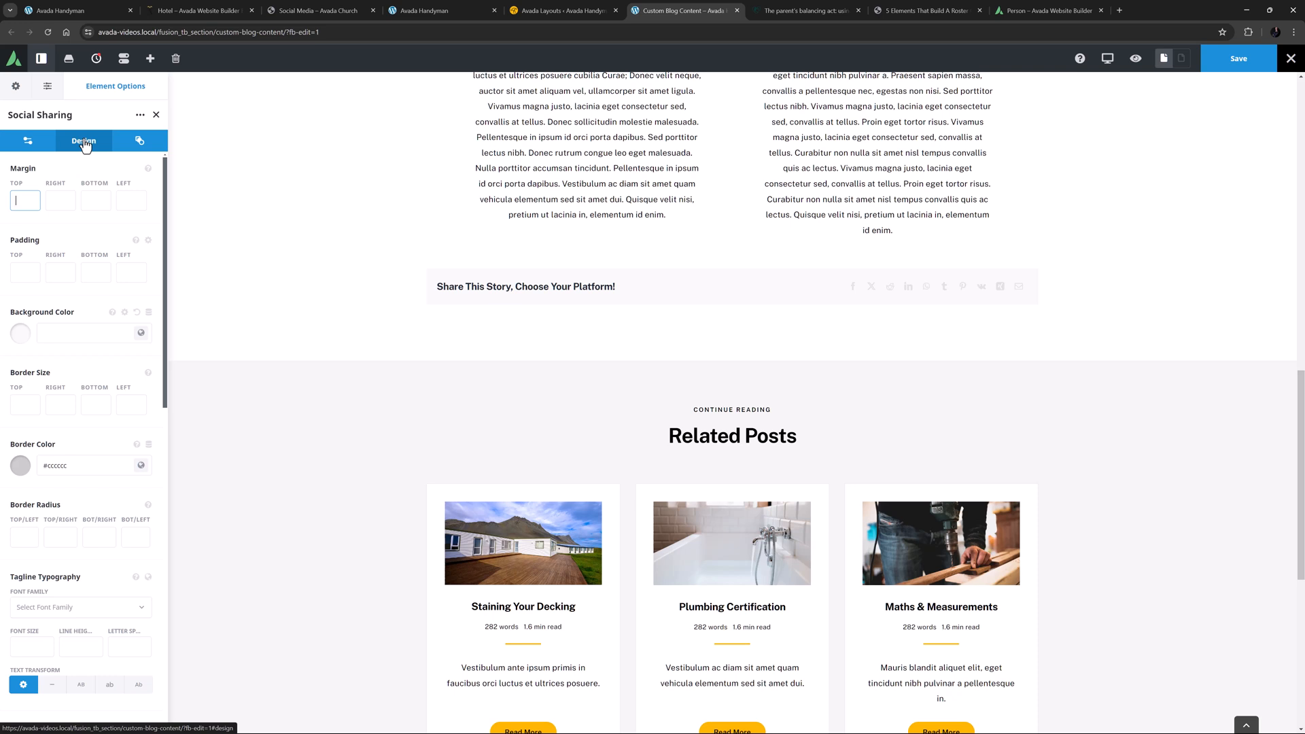
mouse_move(126, 325)
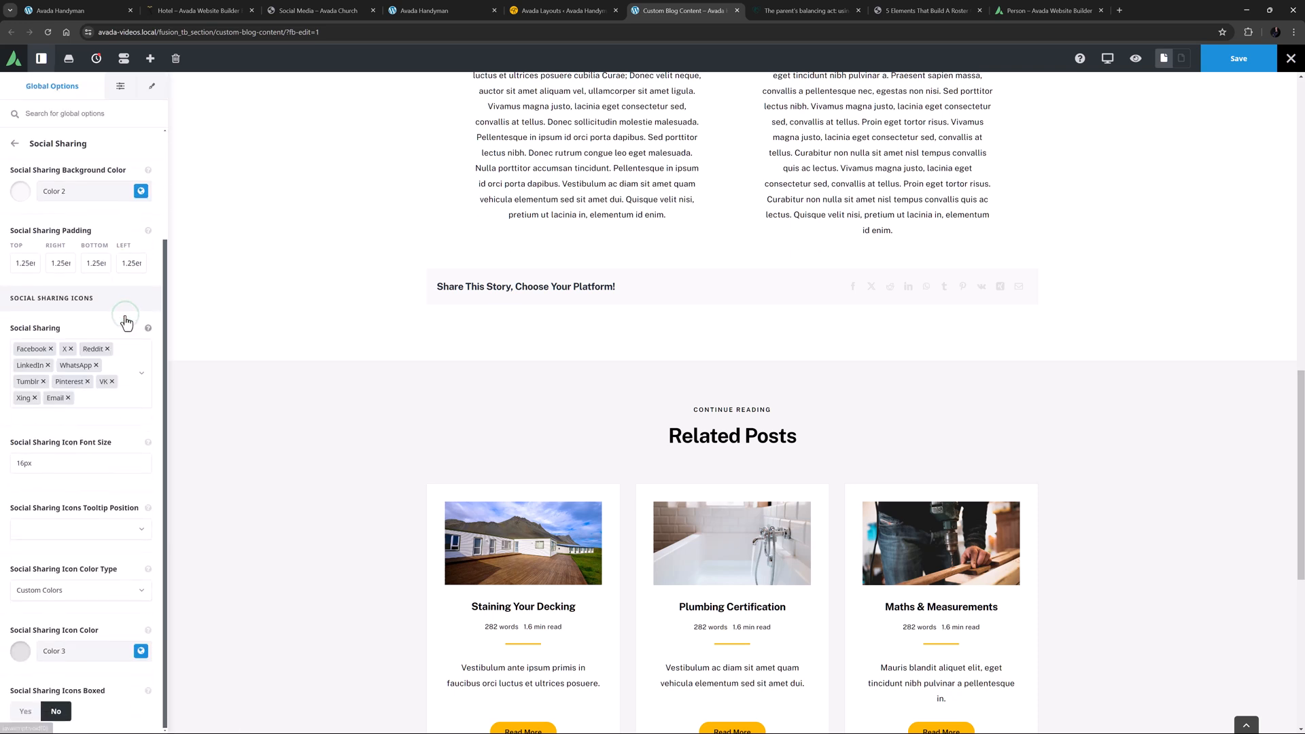
scroll("up", 3)
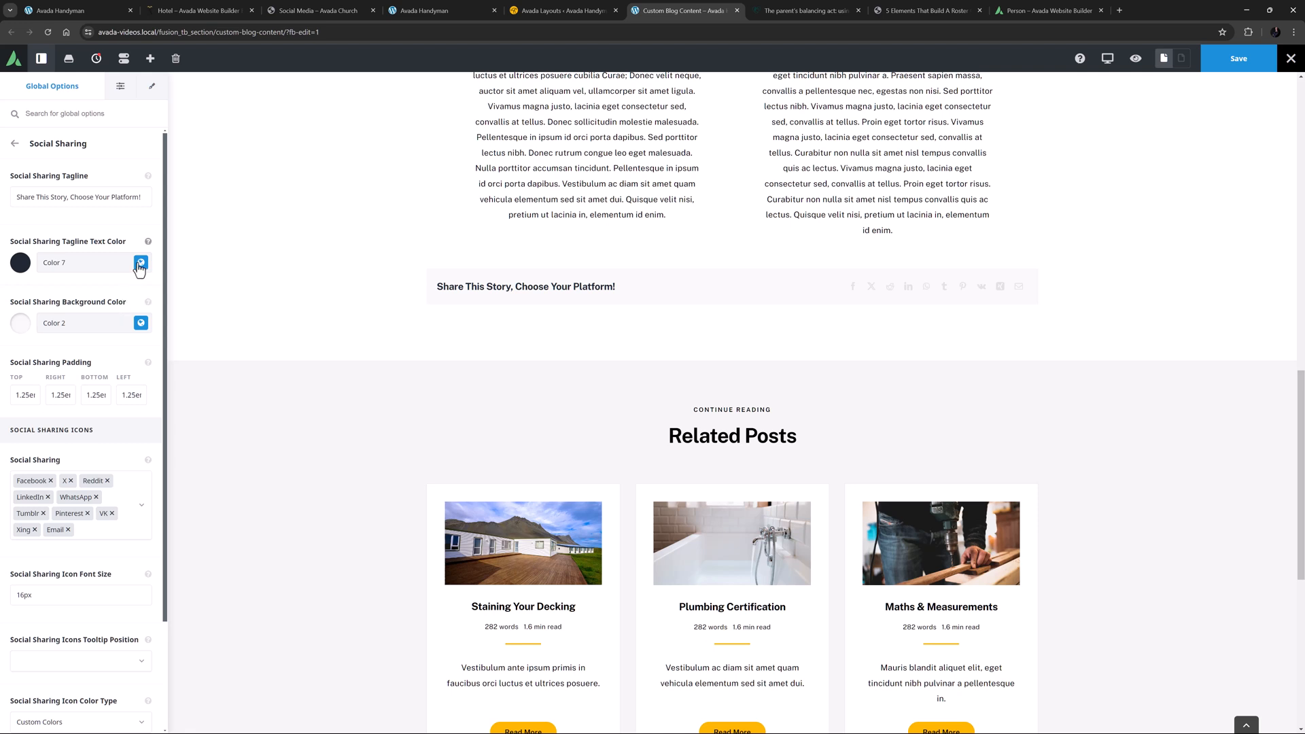
left_click(140, 262)
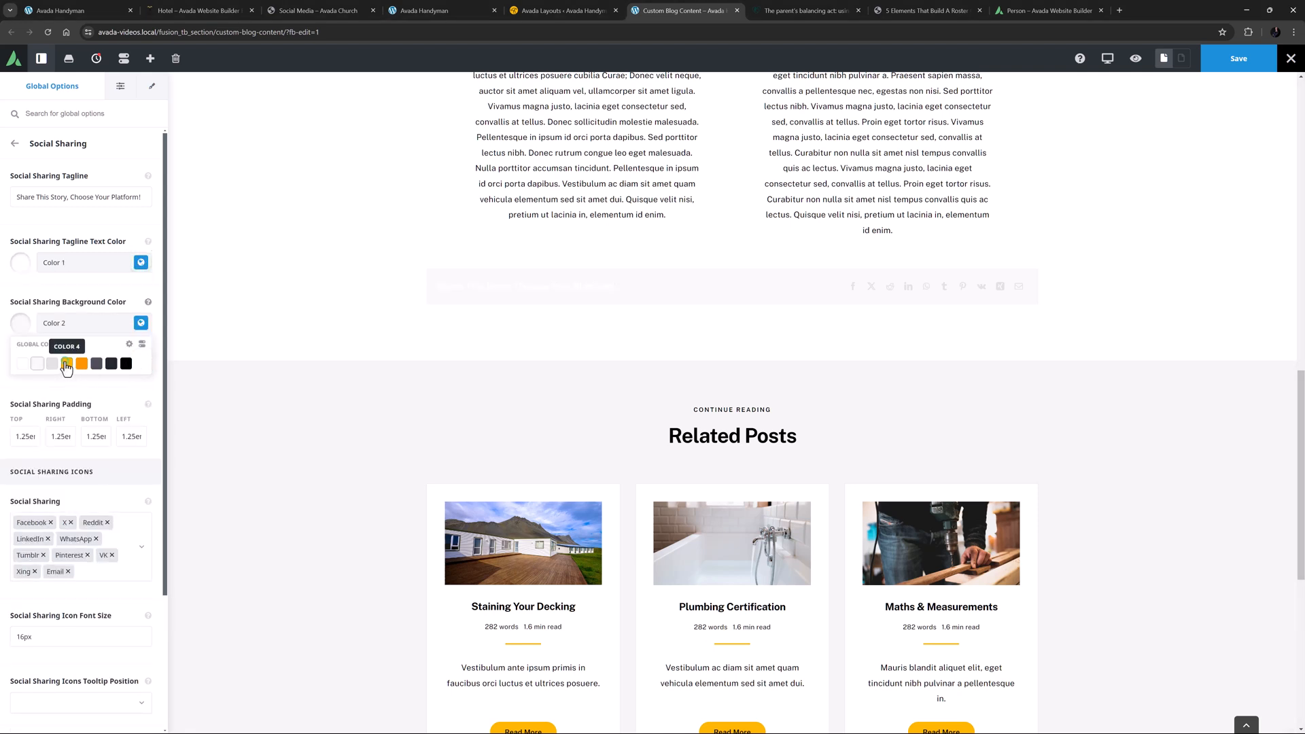
left_click(66, 364)
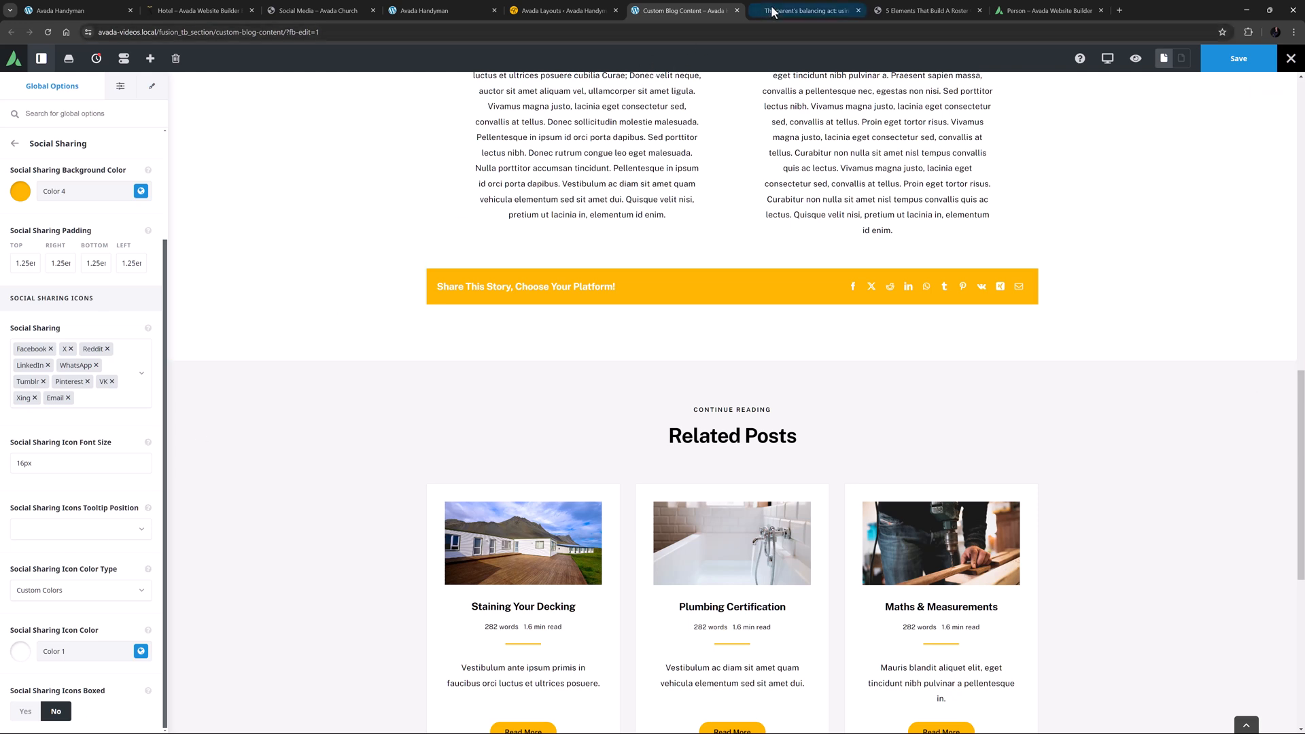
- View share links on the psychology and 5 Elements posts, then the Person element page
left_click(803, 10)
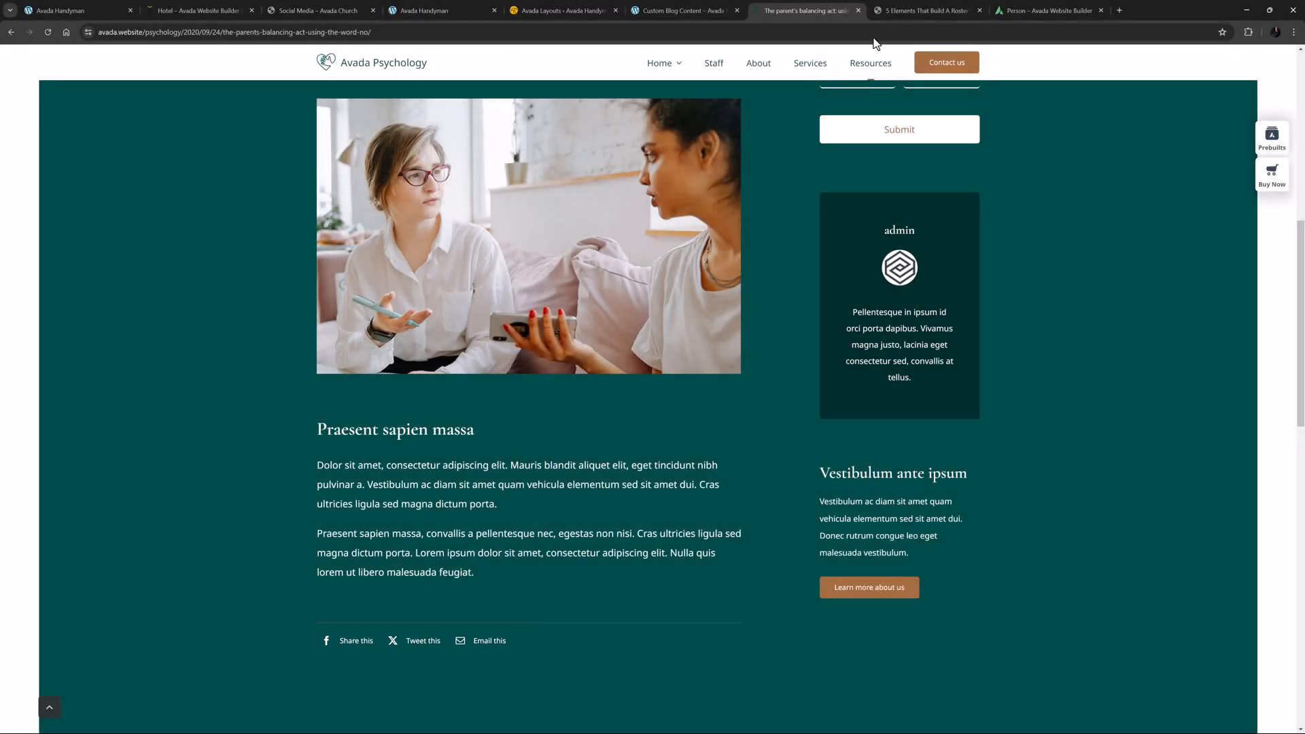
left_click(927, 10)
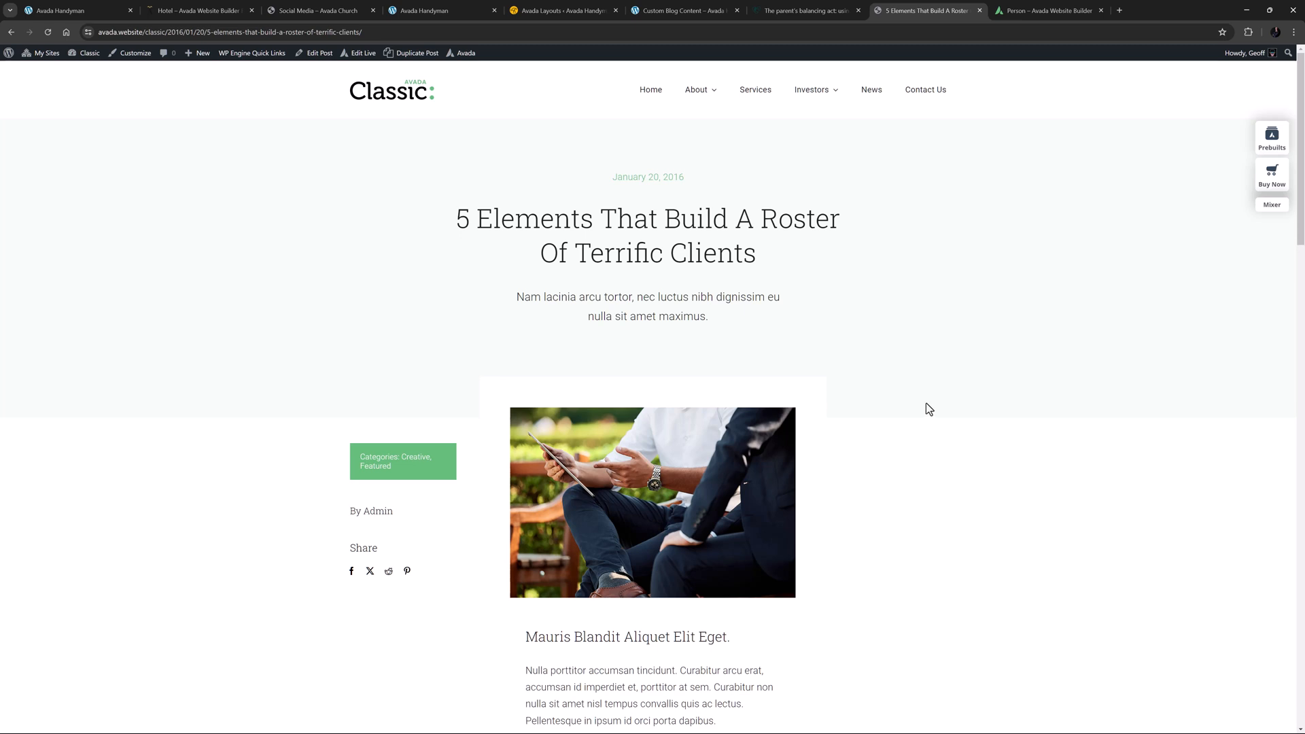
left_click(1048, 10)
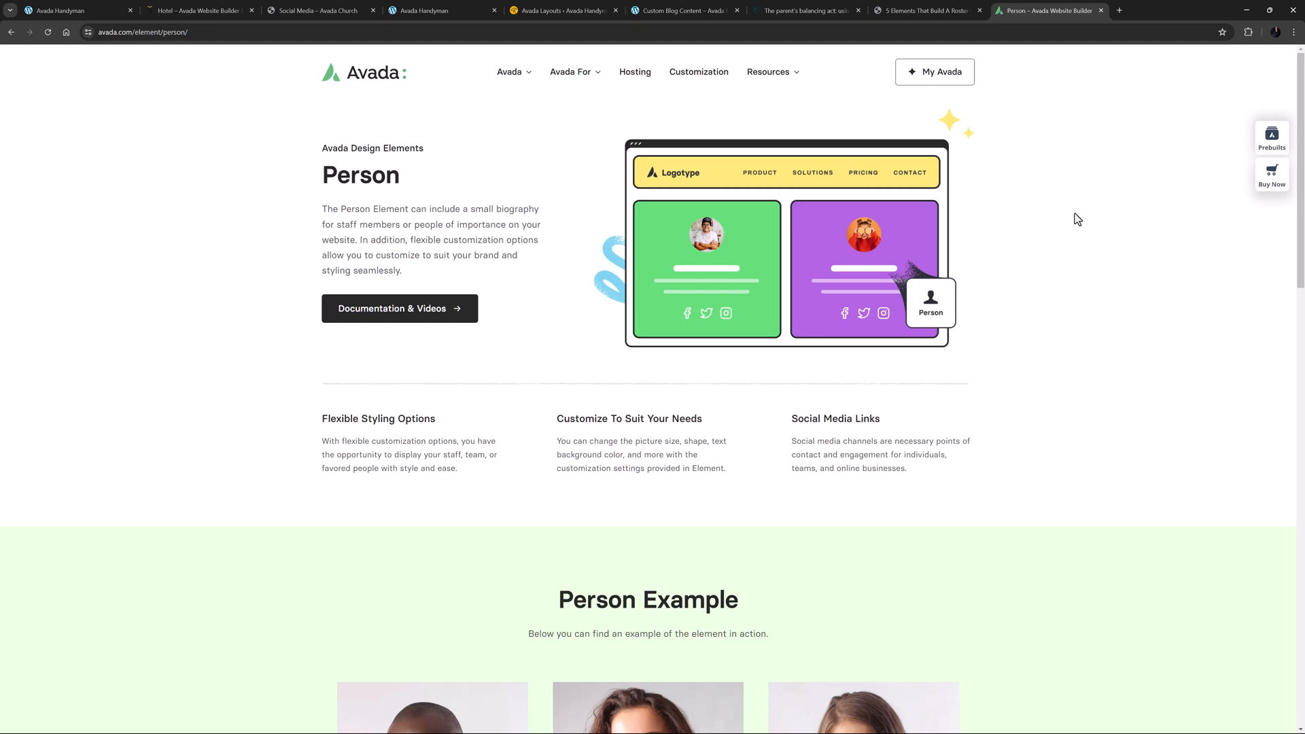
- Scroll to the Person Example section, then return to the Handyman builder
scroll("down", 3)
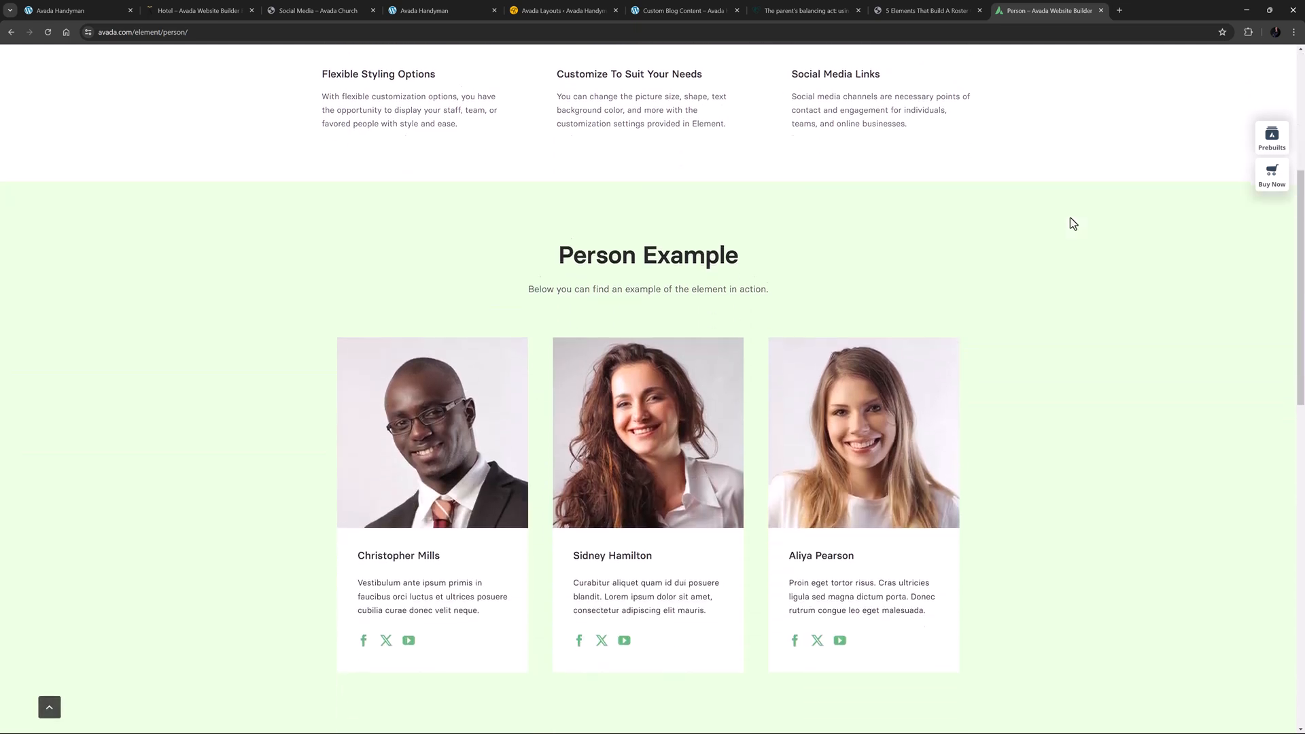
scroll("down", 3)
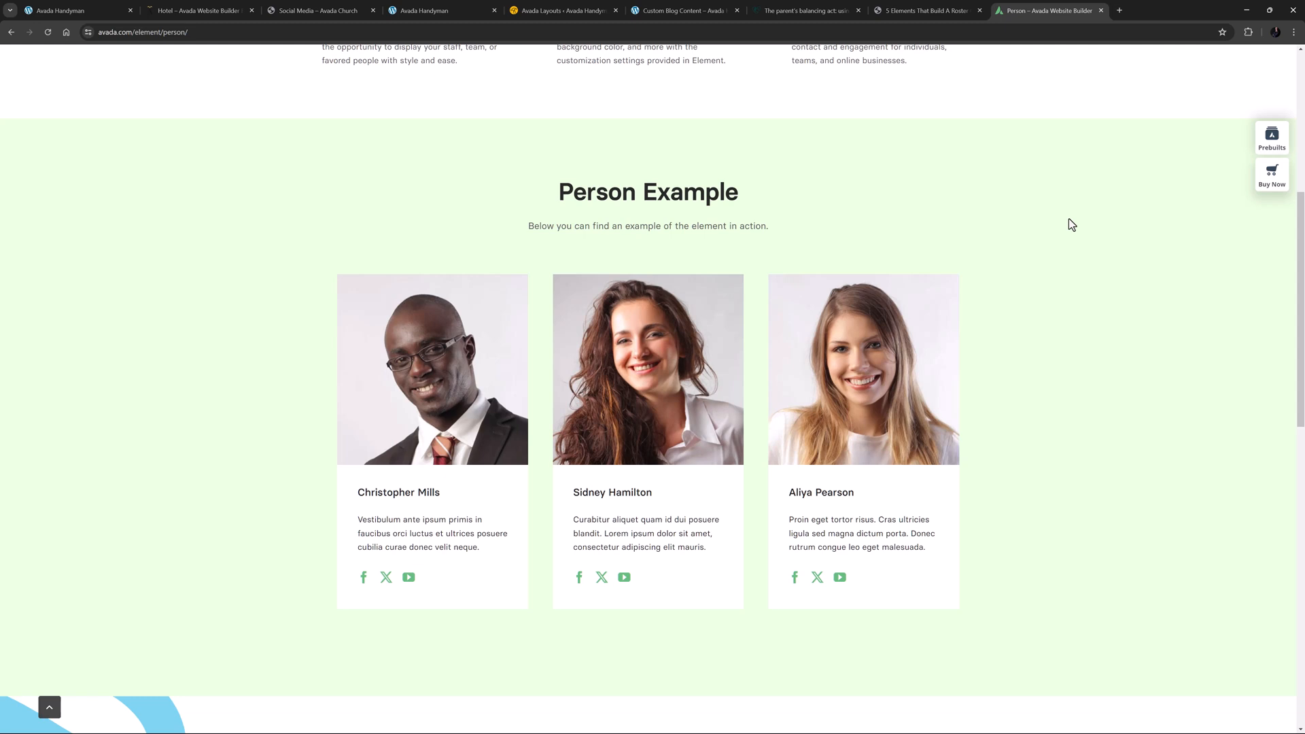
mouse_move(853, 556)
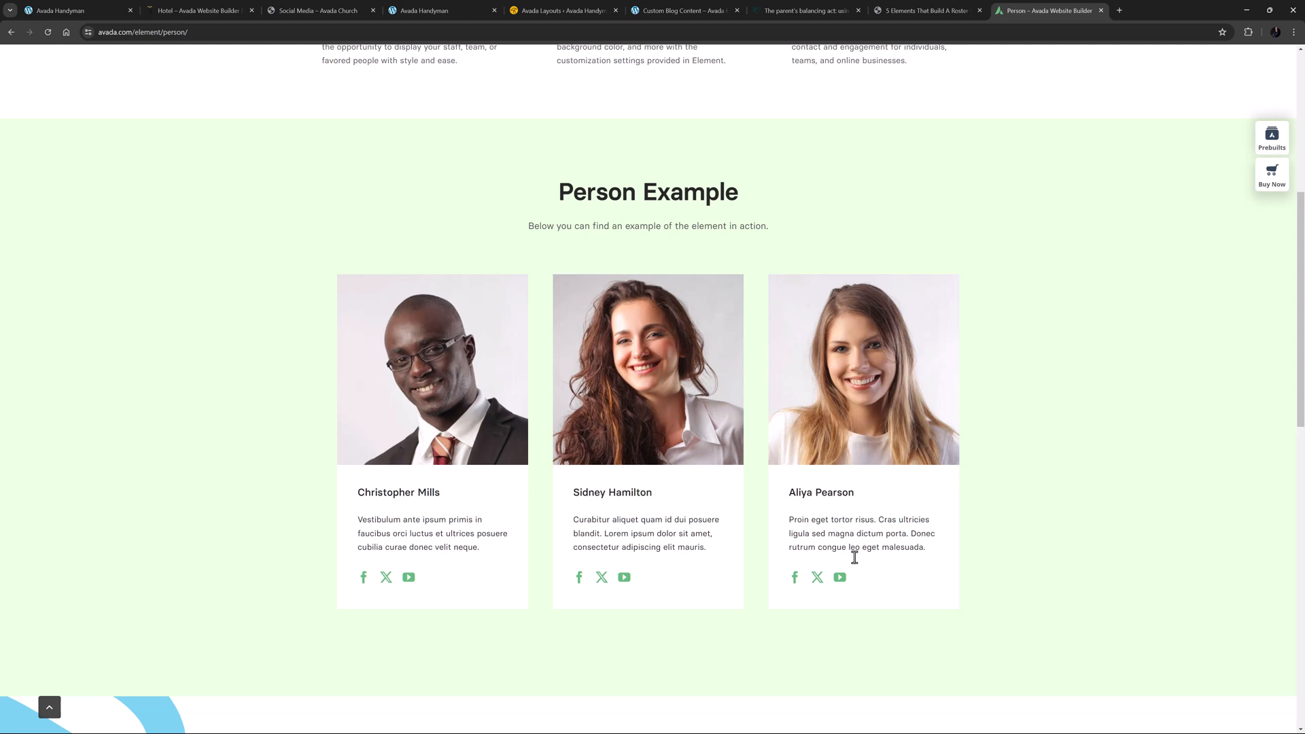
mouse_move(816, 578)
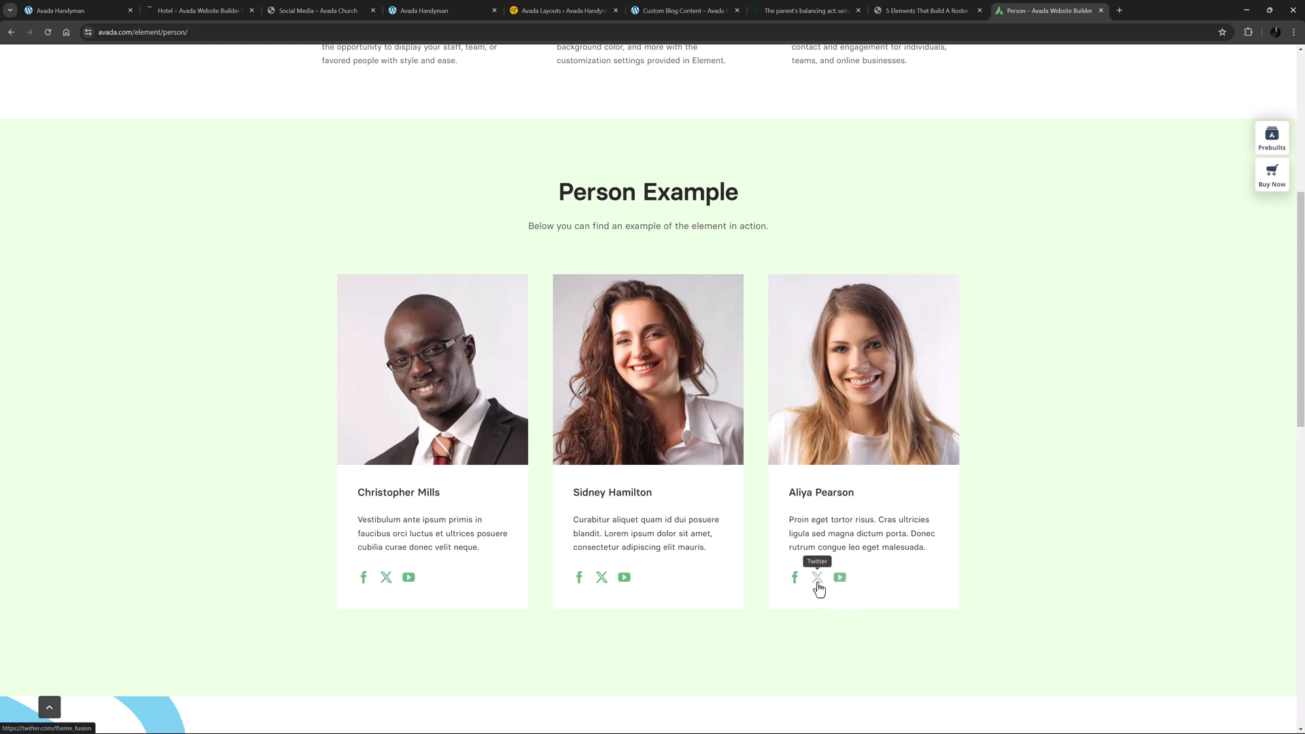
mouse_move(1039, 360)
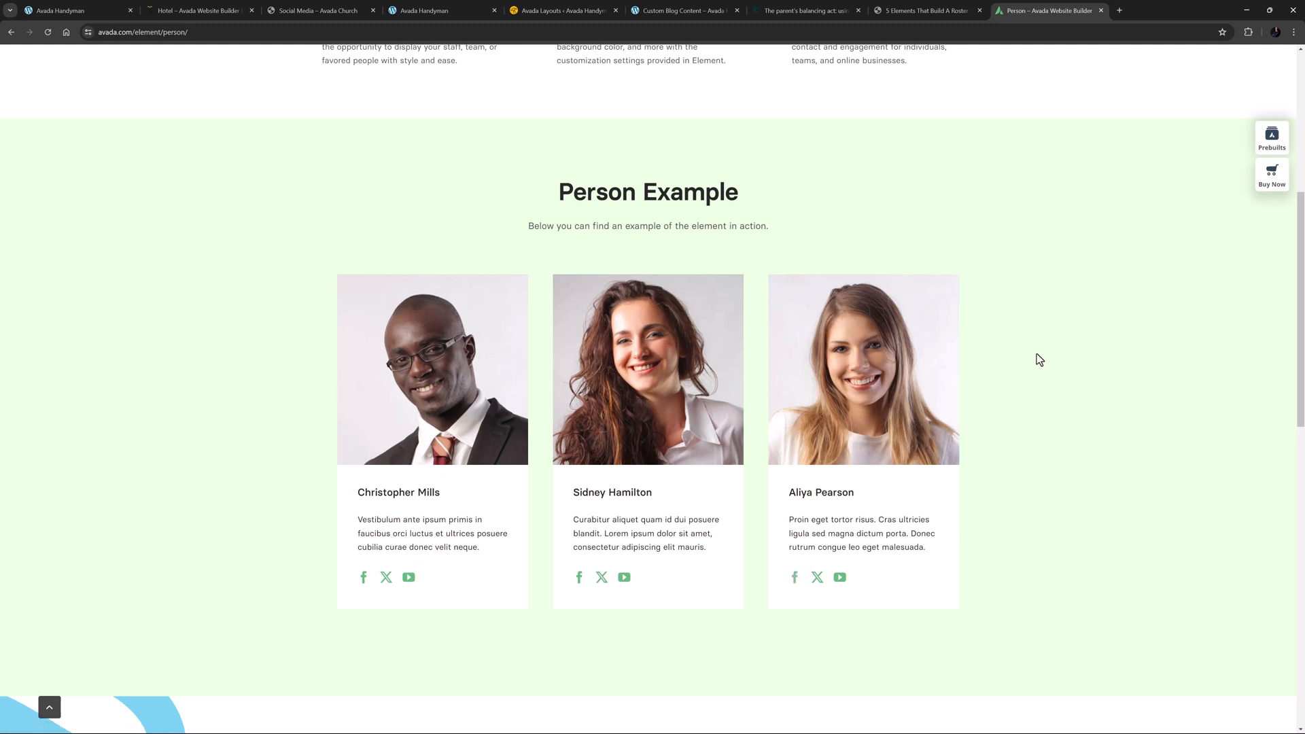
mouse_move(1047, 352)
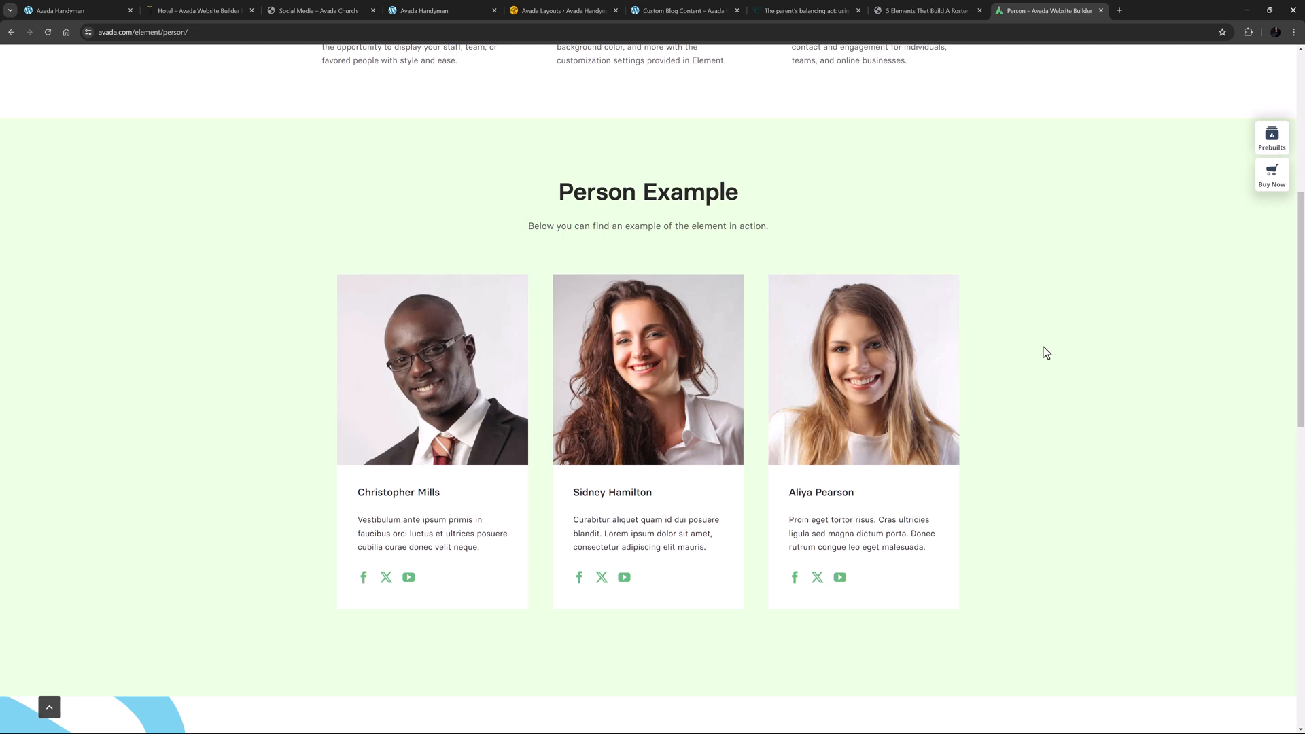
mouse_move(648, 65)
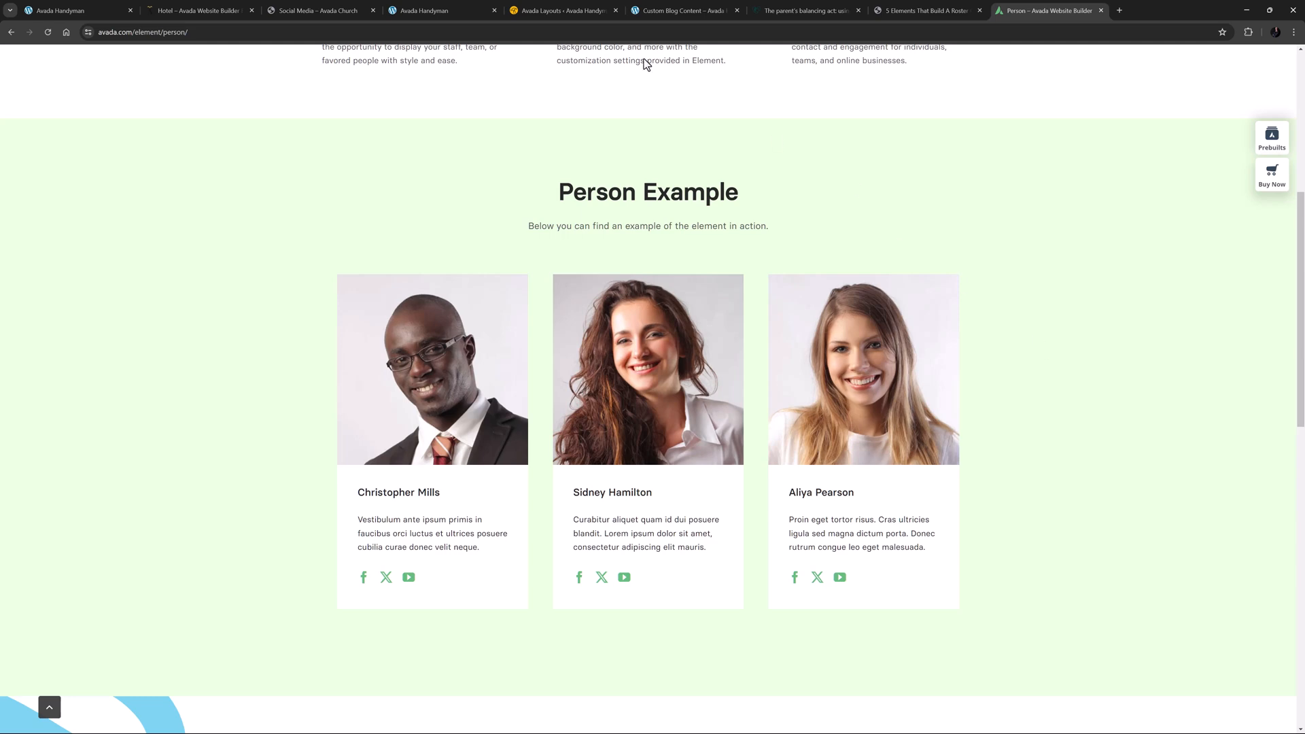
left_click(433, 10)
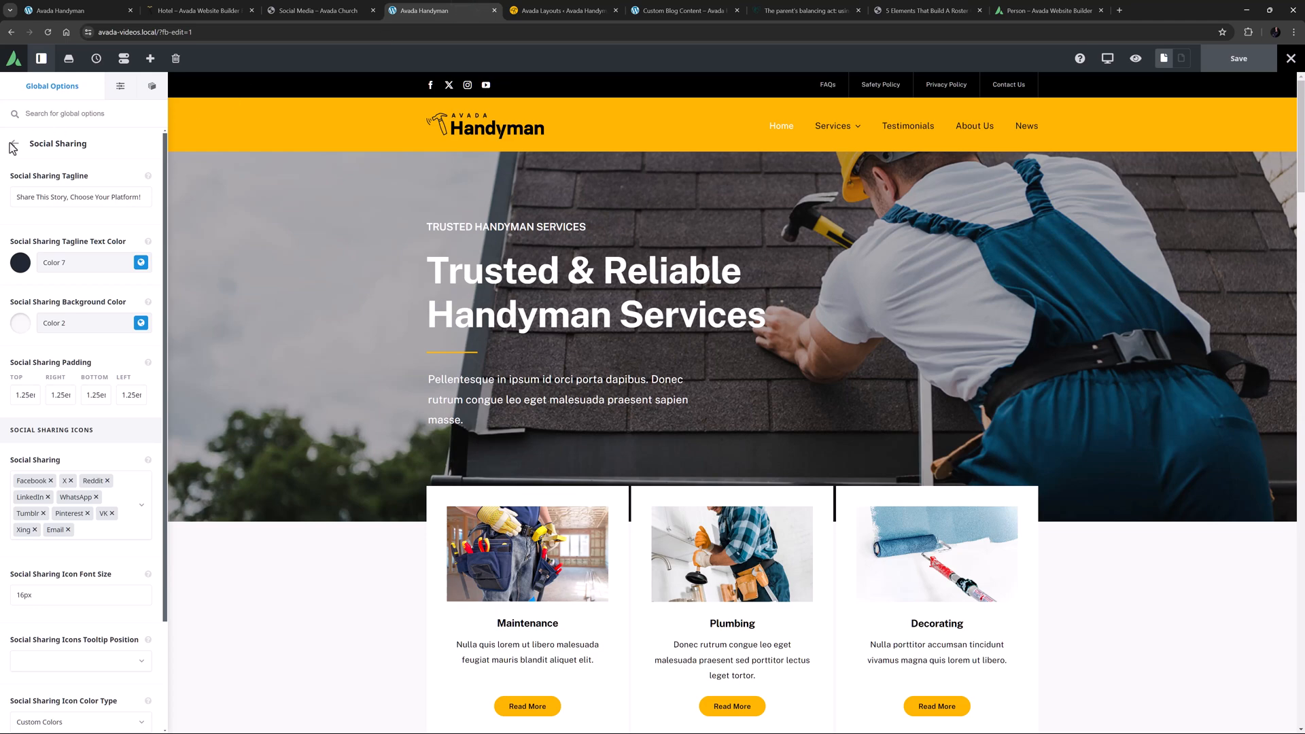
- Review Social Sharing in the Lightbox global options, then open Miscellaneous
left_click(15, 143)
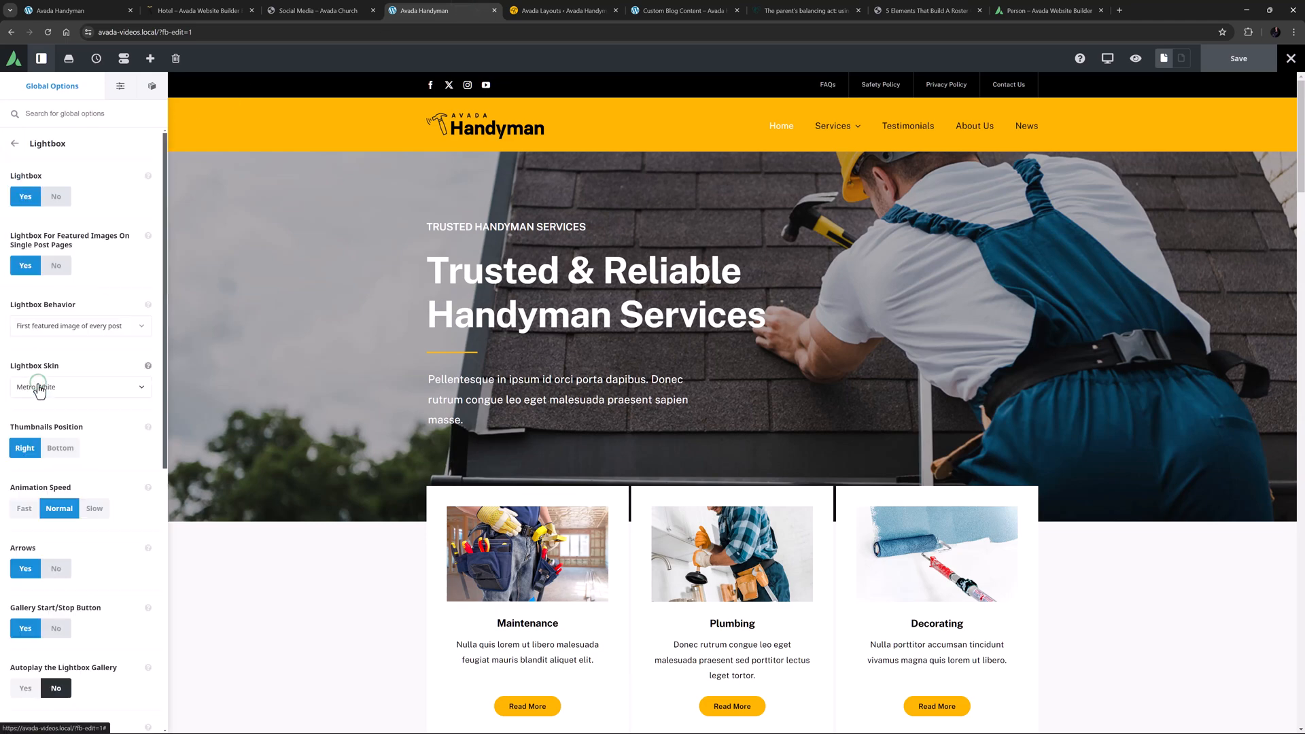
scroll("down", 3)
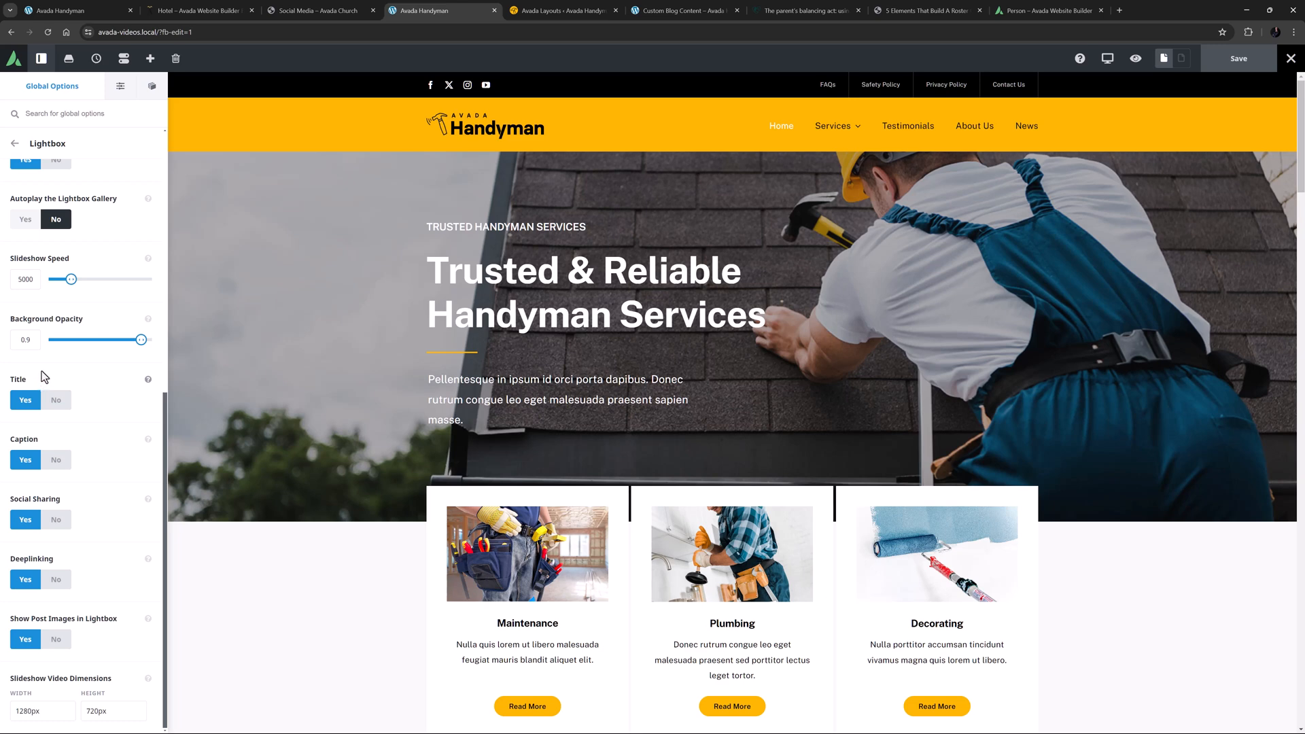
left_click(14, 143)
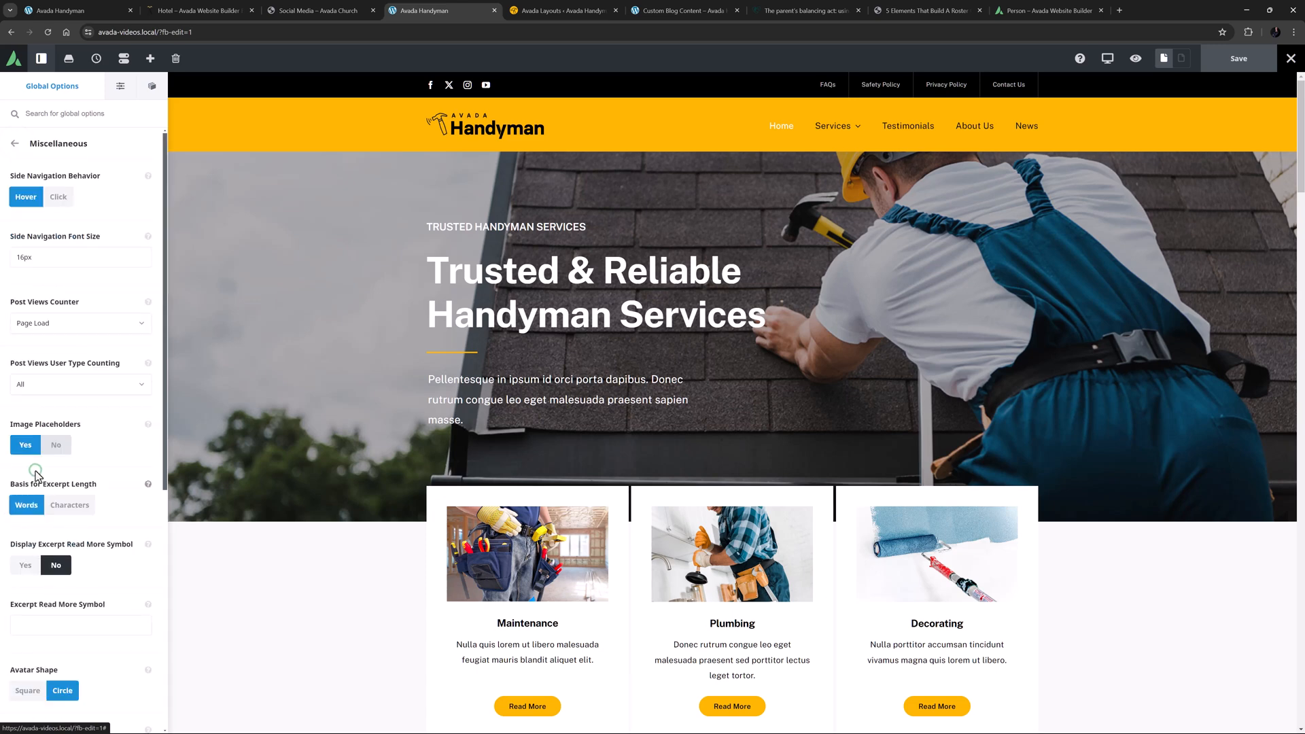
- Review the nofollow and new-window social link options, then return to the section list
scroll("down", 3)
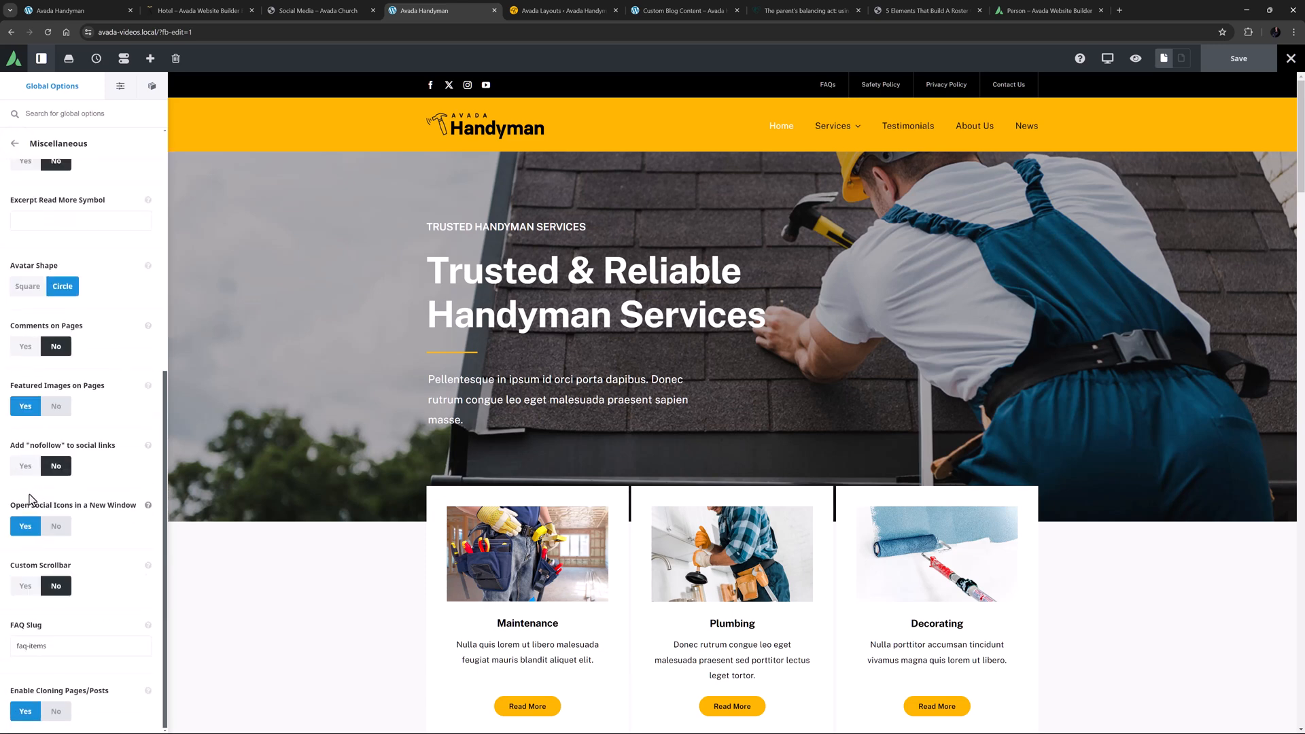
mouse_move(5, 501)
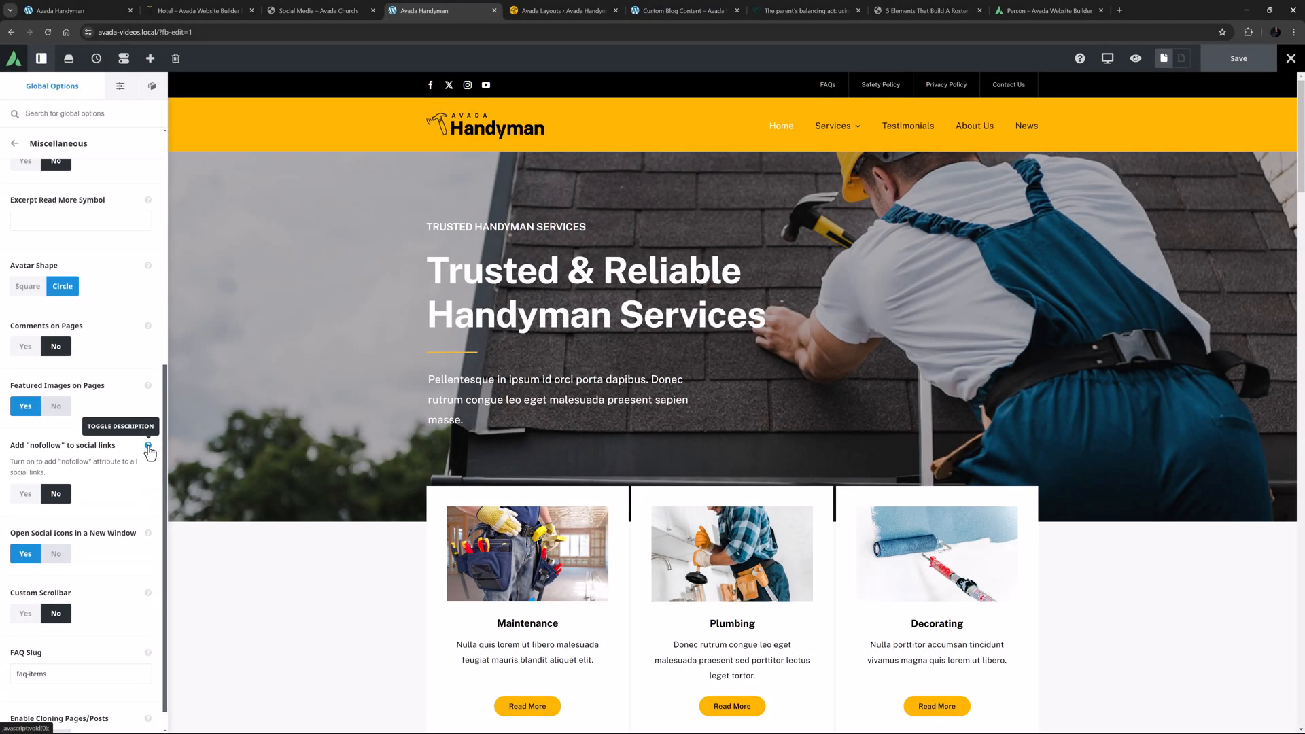
left_click(148, 447)
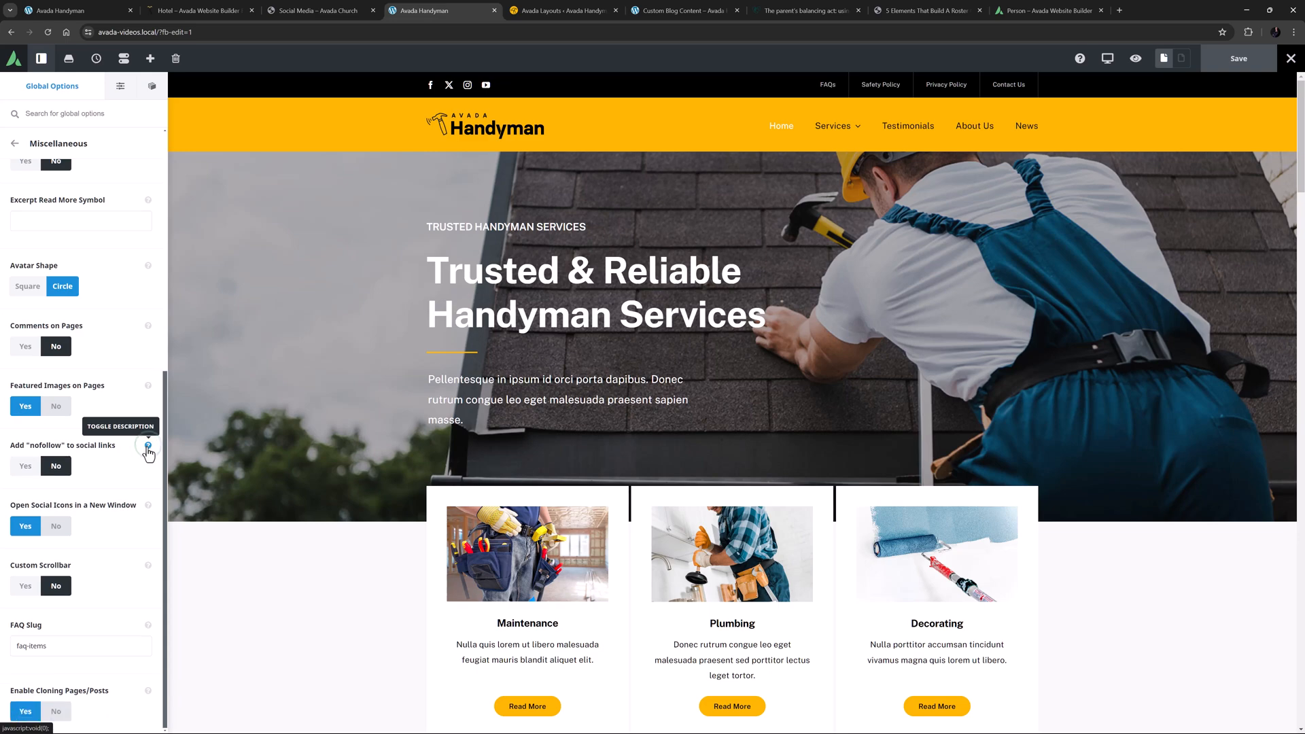
mouse_move(136, 480)
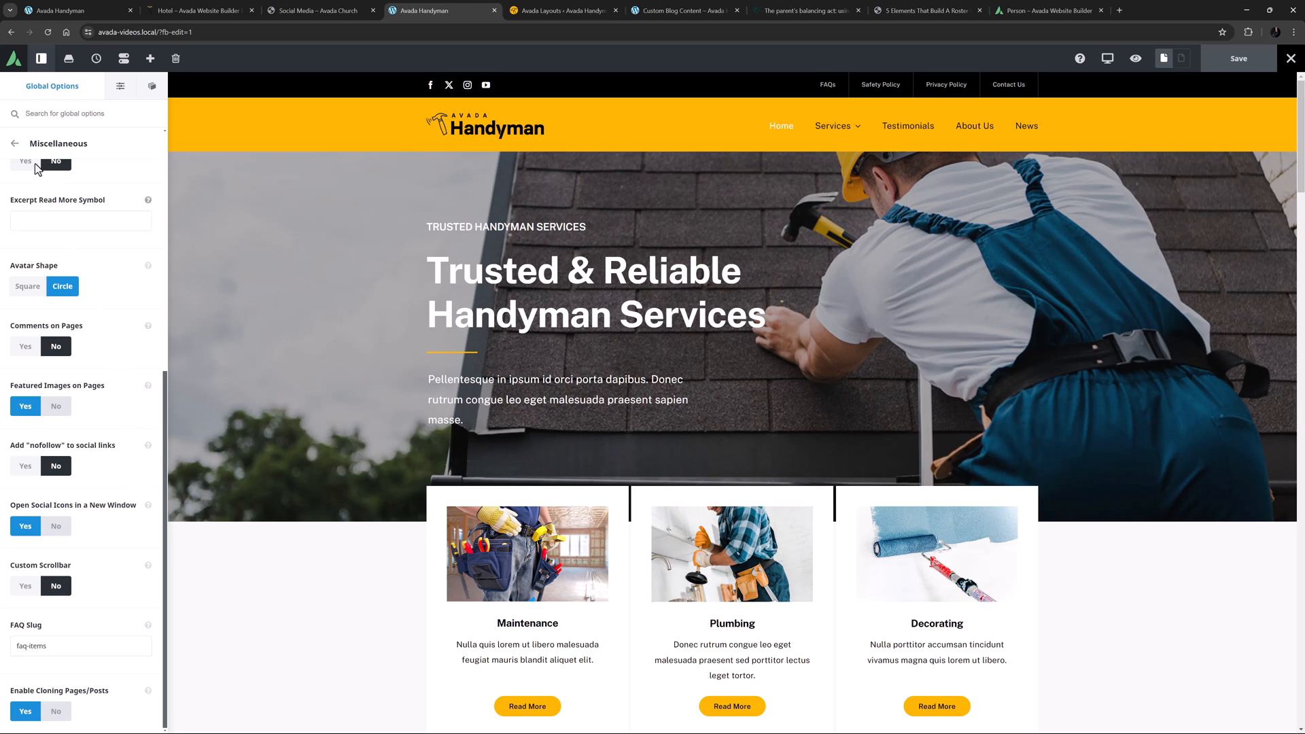
left_click(14, 143)
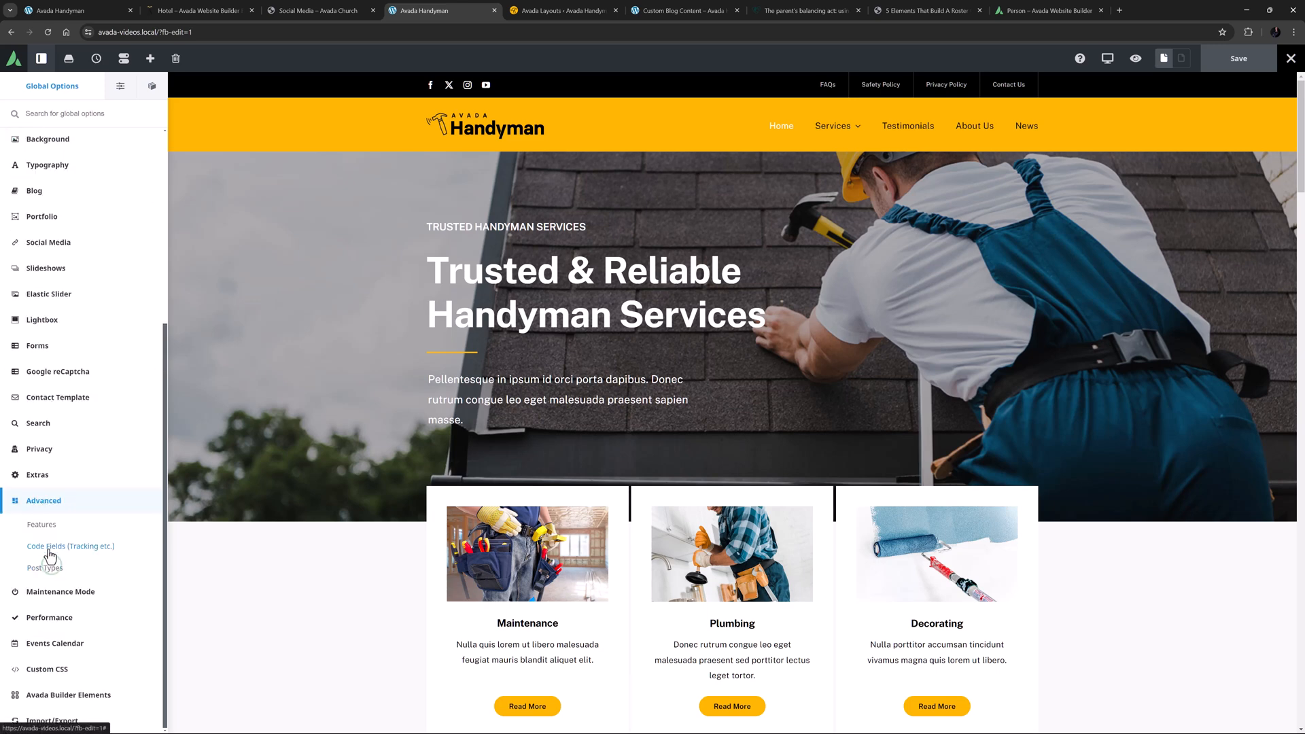
- Browse the Features Open Graph meta tag options, then view the page's SEO options
left_click(42, 524)
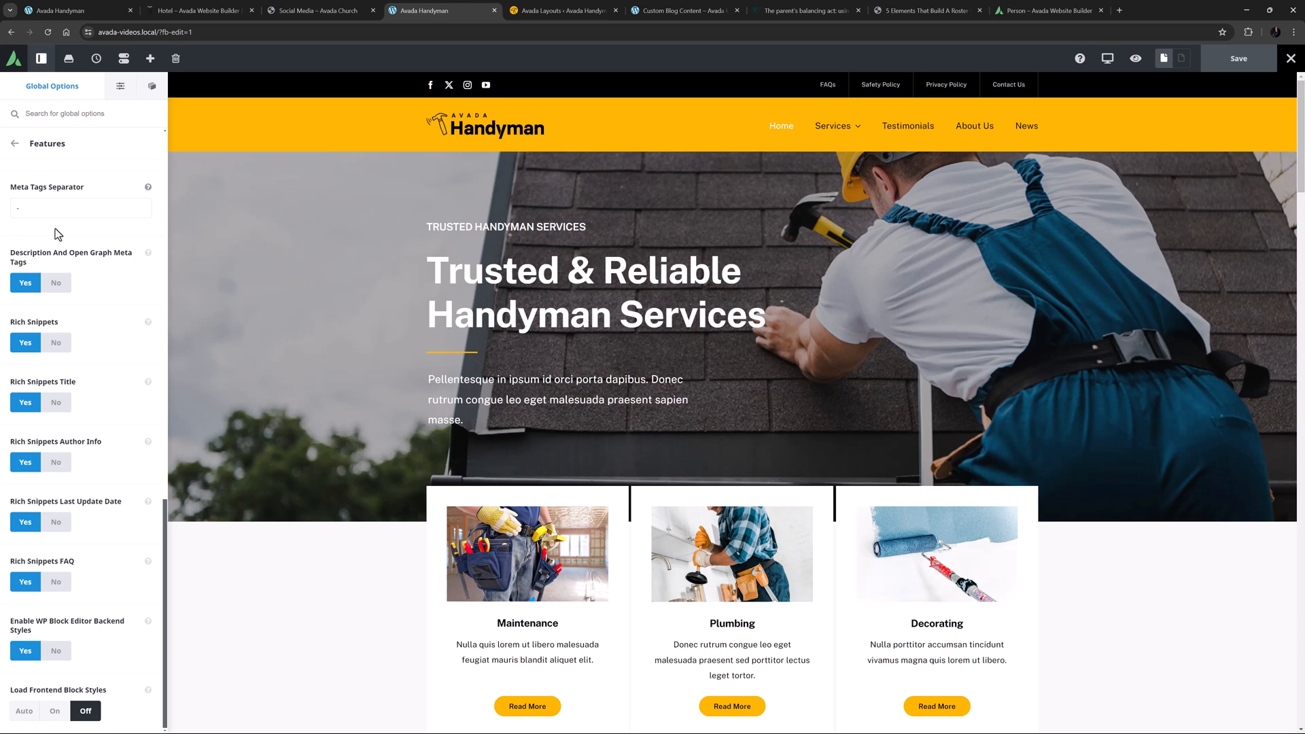
mouse_move(104, 113)
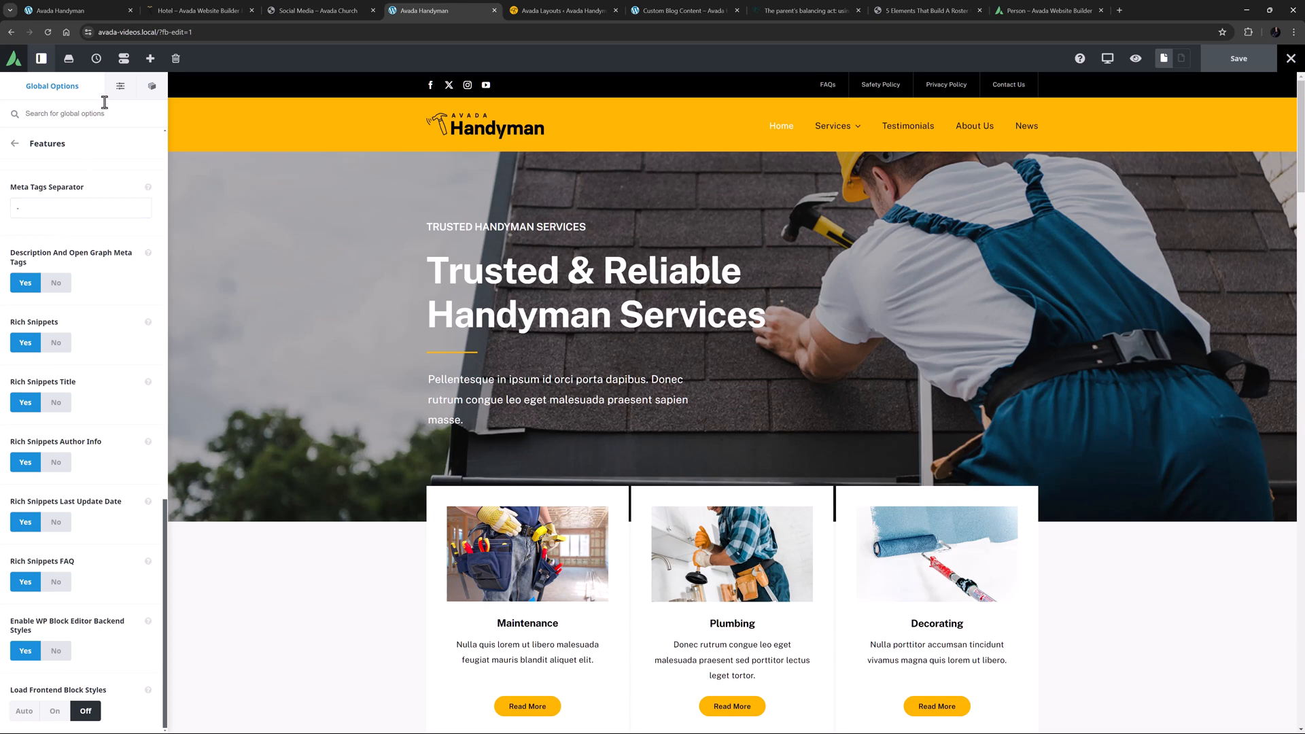
left_click(15, 86)
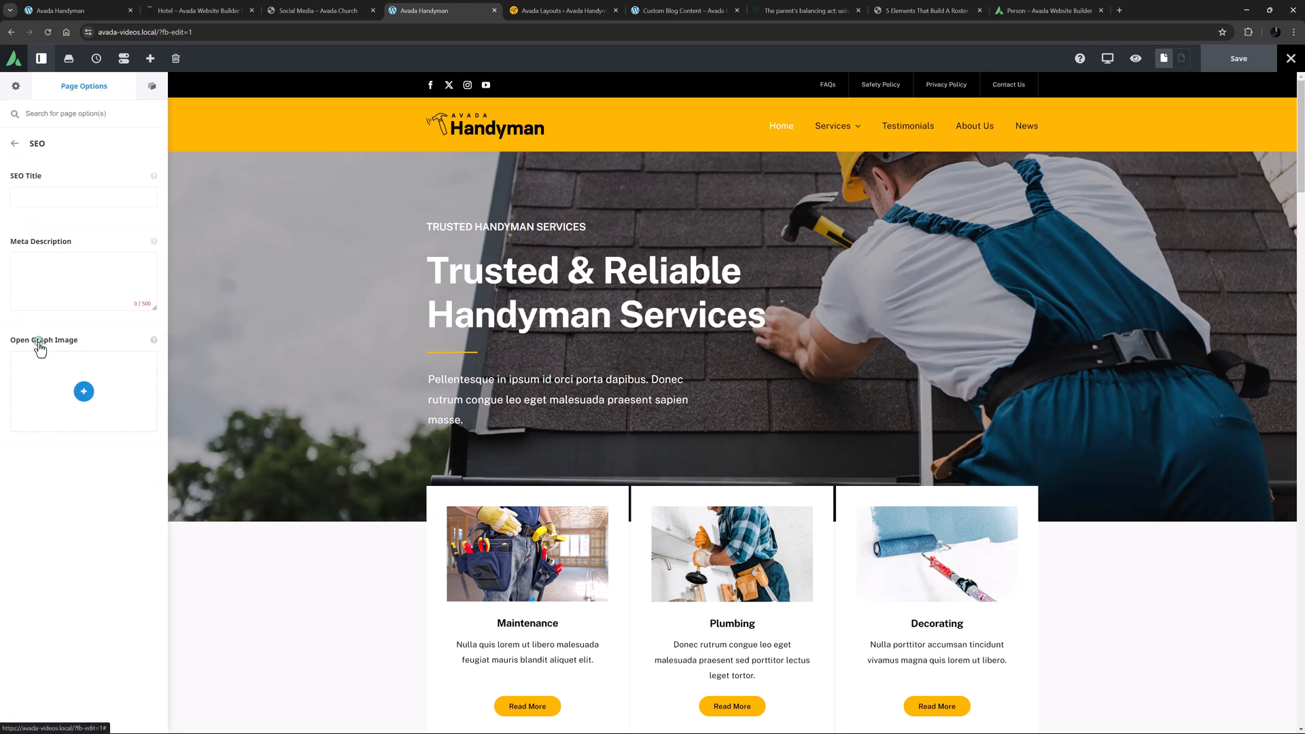
mouse_move(36, 504)
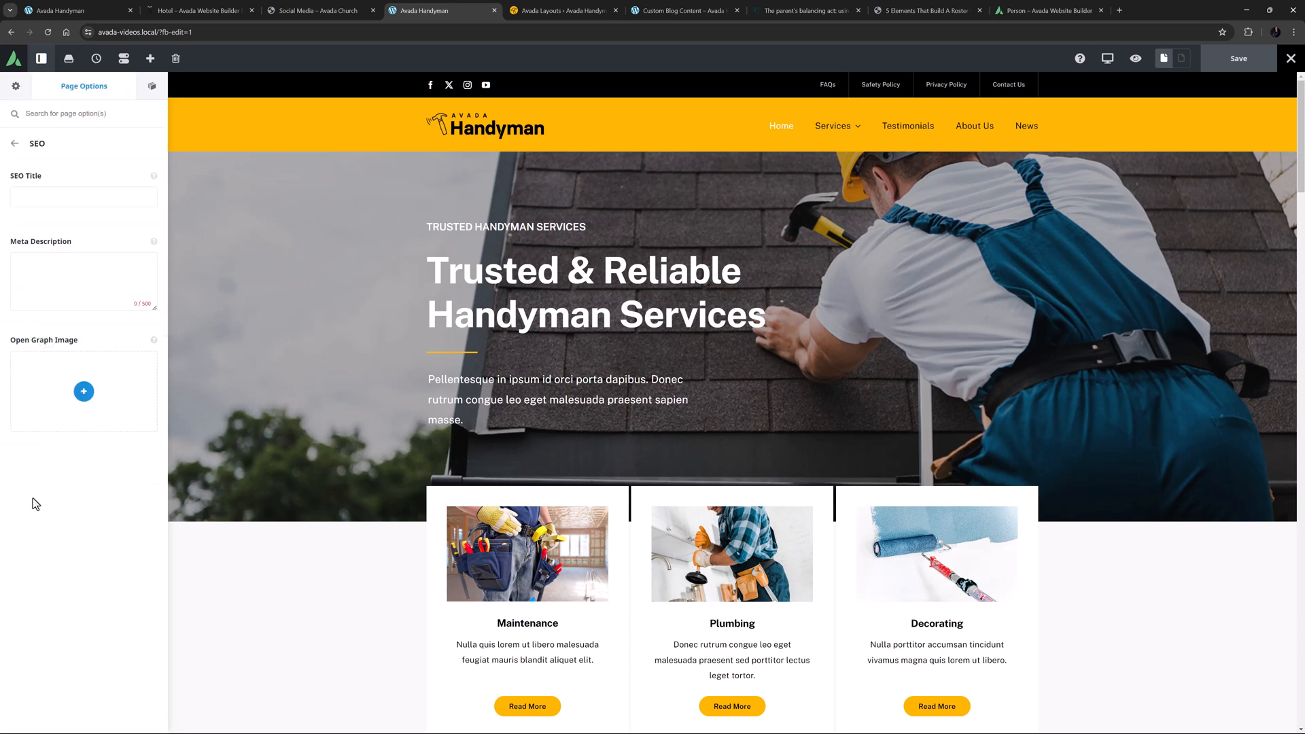